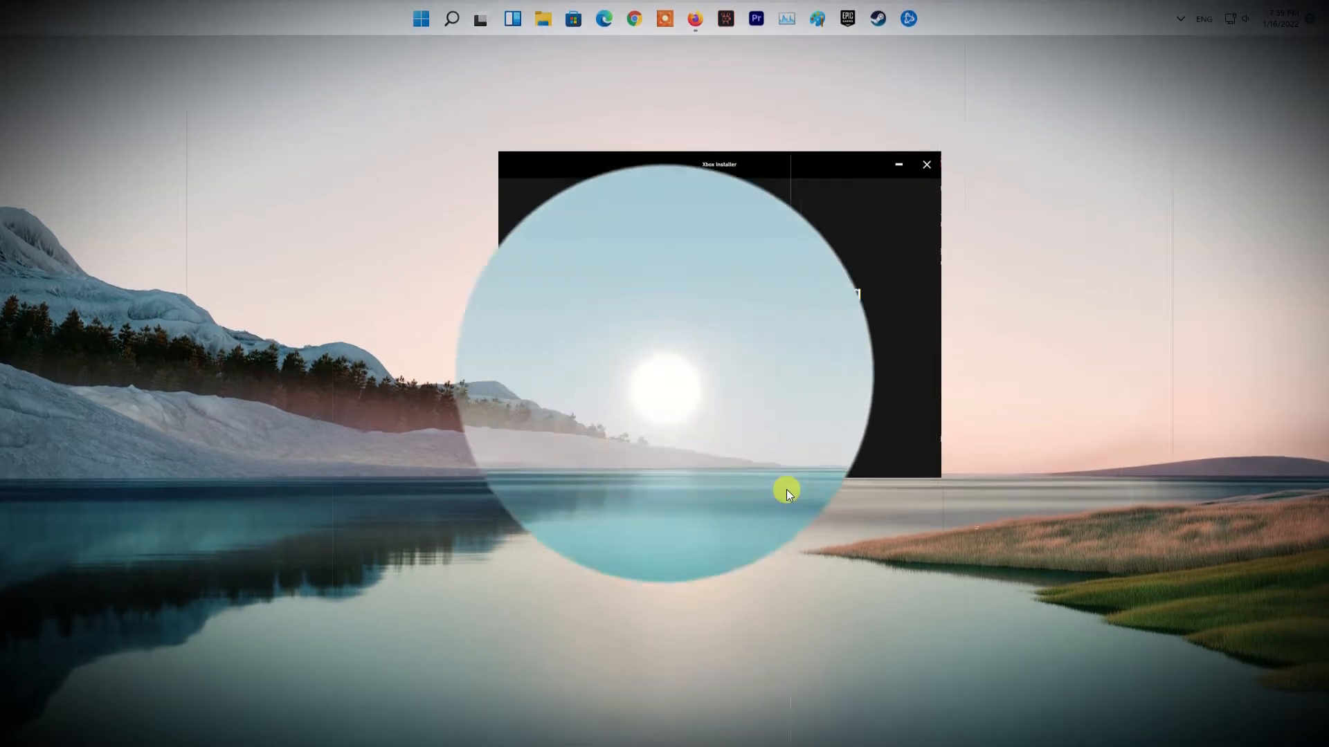
# Reach the Other troubleshooters list under System > Troubleshoot and scroll to Windows Store Apps.
pyautogui.click(926, 165)
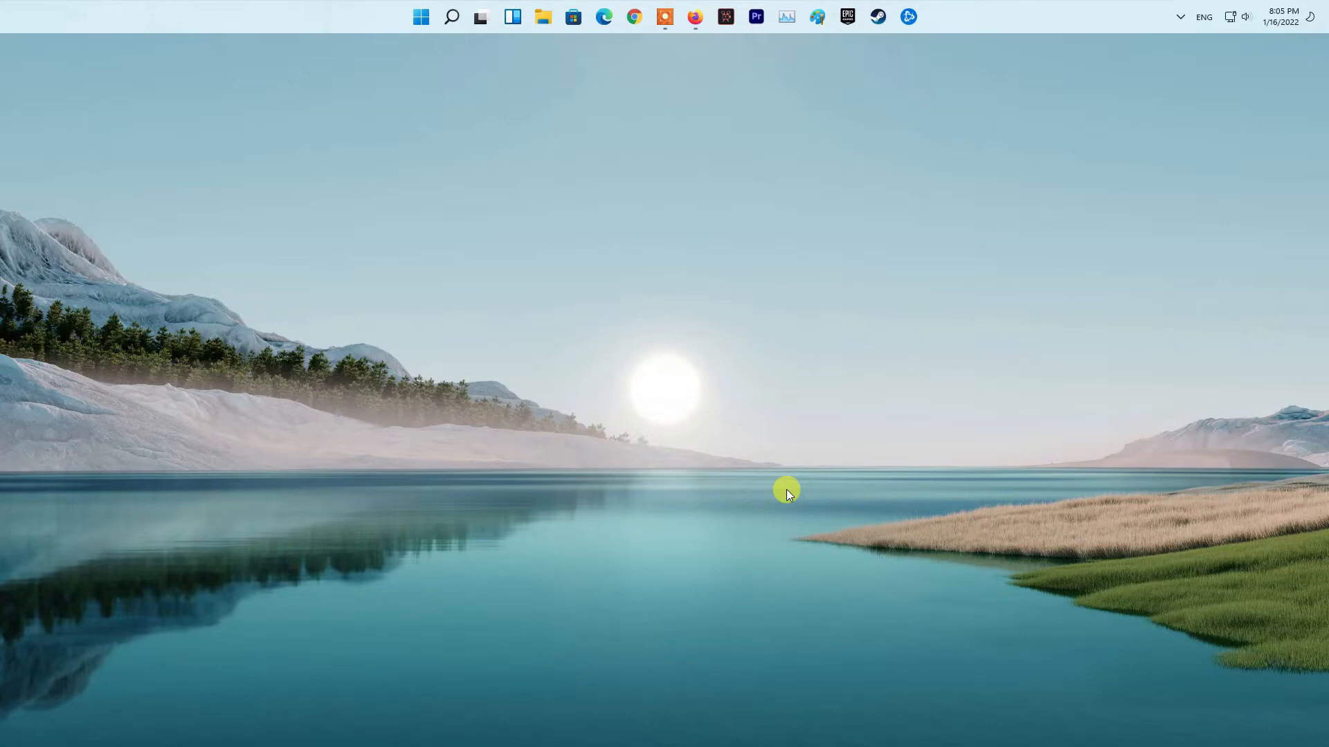
pyautogui.click(923, 16)
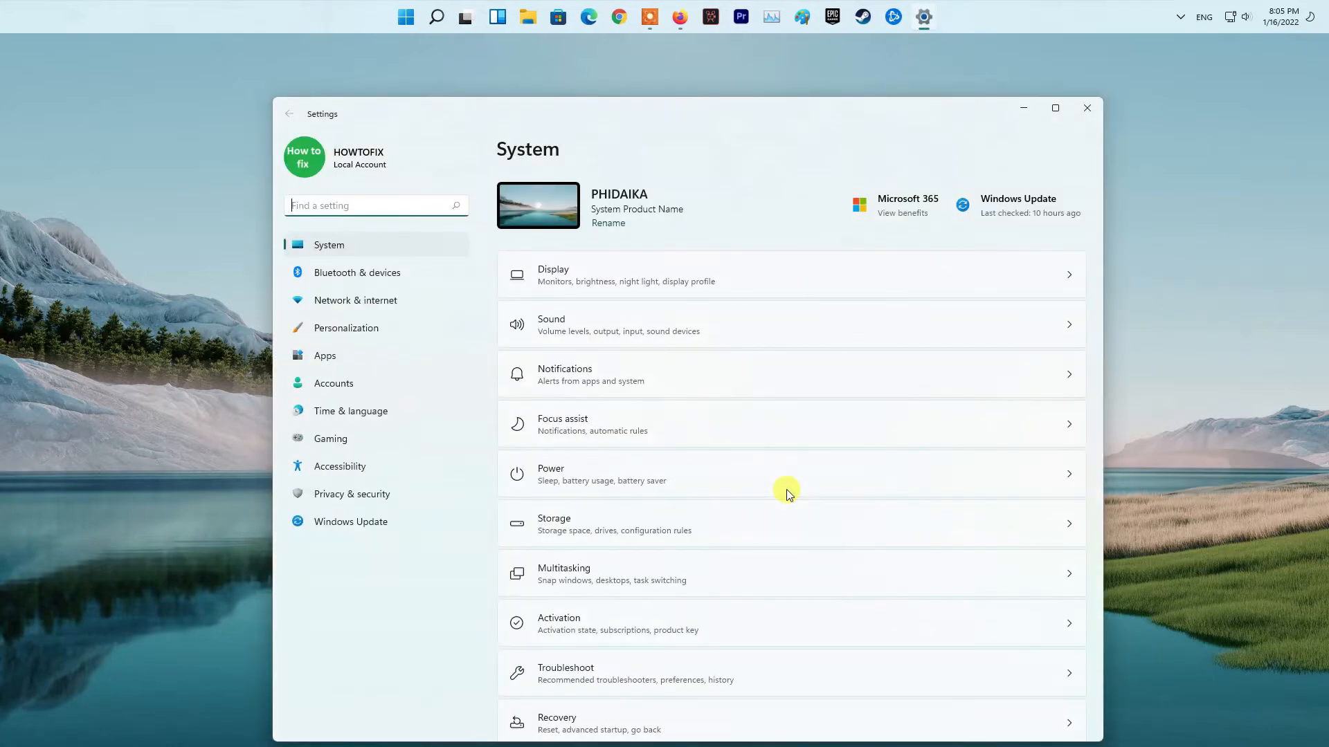
pyautogui.moveTo(647, 634)
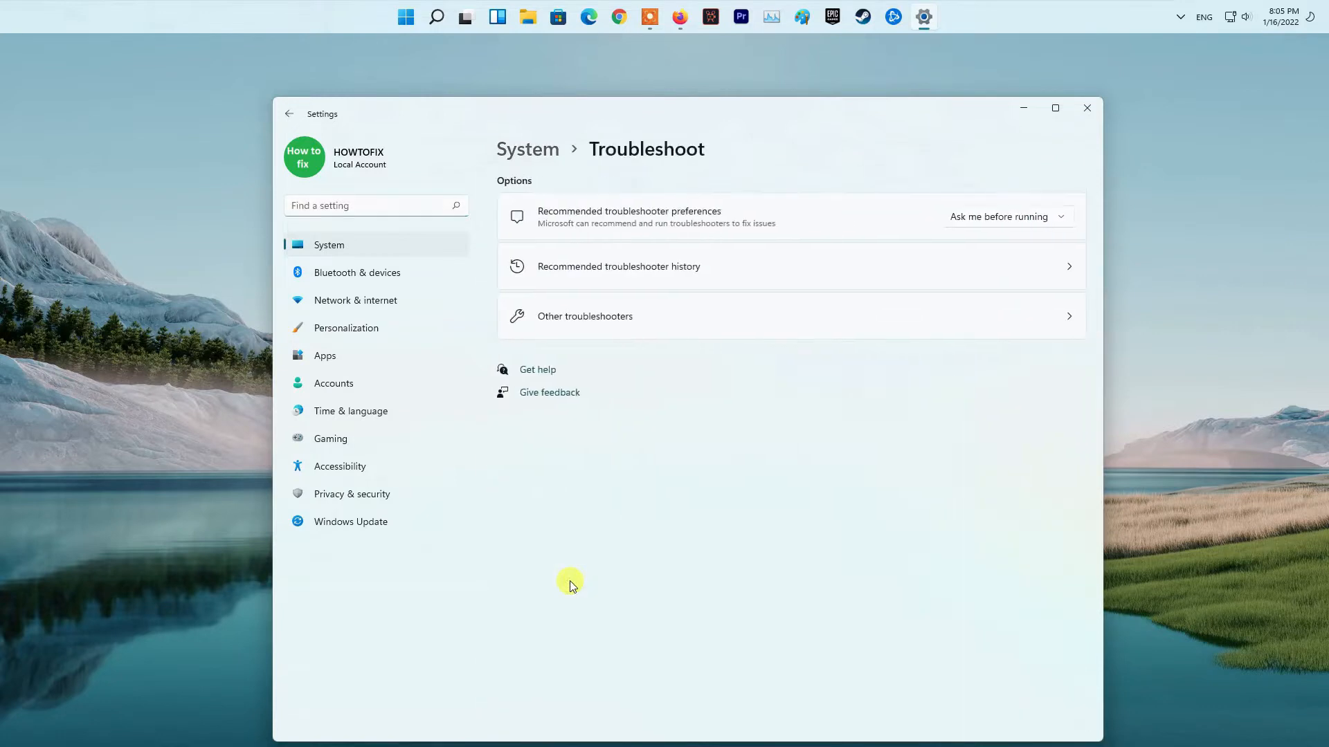
pyautogui.moveTo(611, 319)
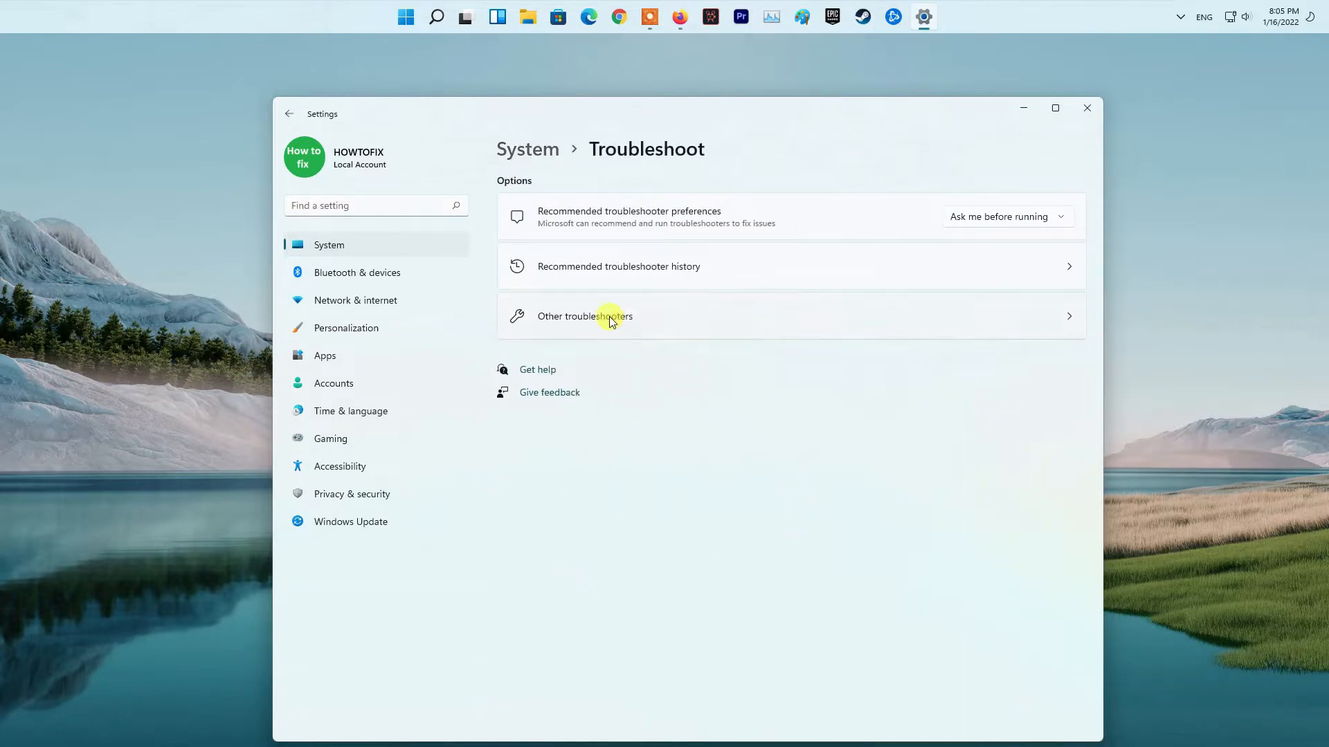
pyautogui.click(584, 315)
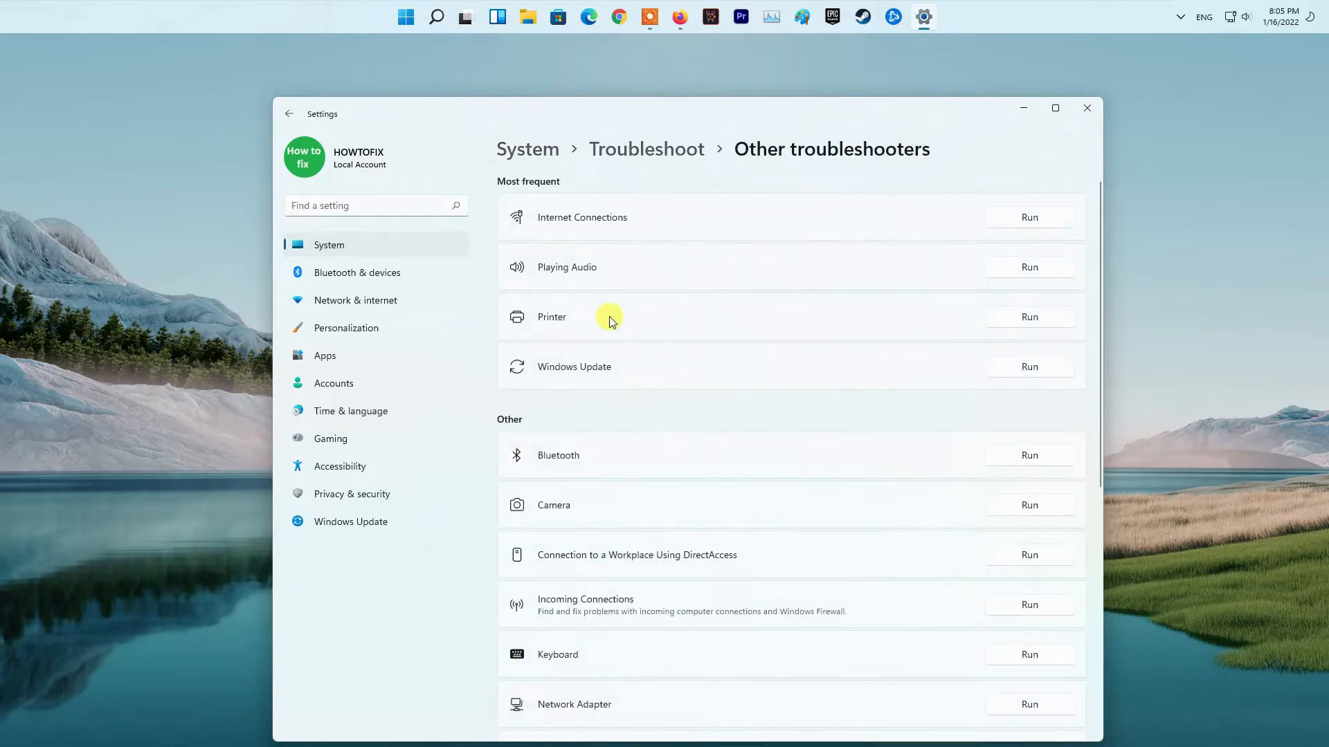
pyautogui.scroll(-3)
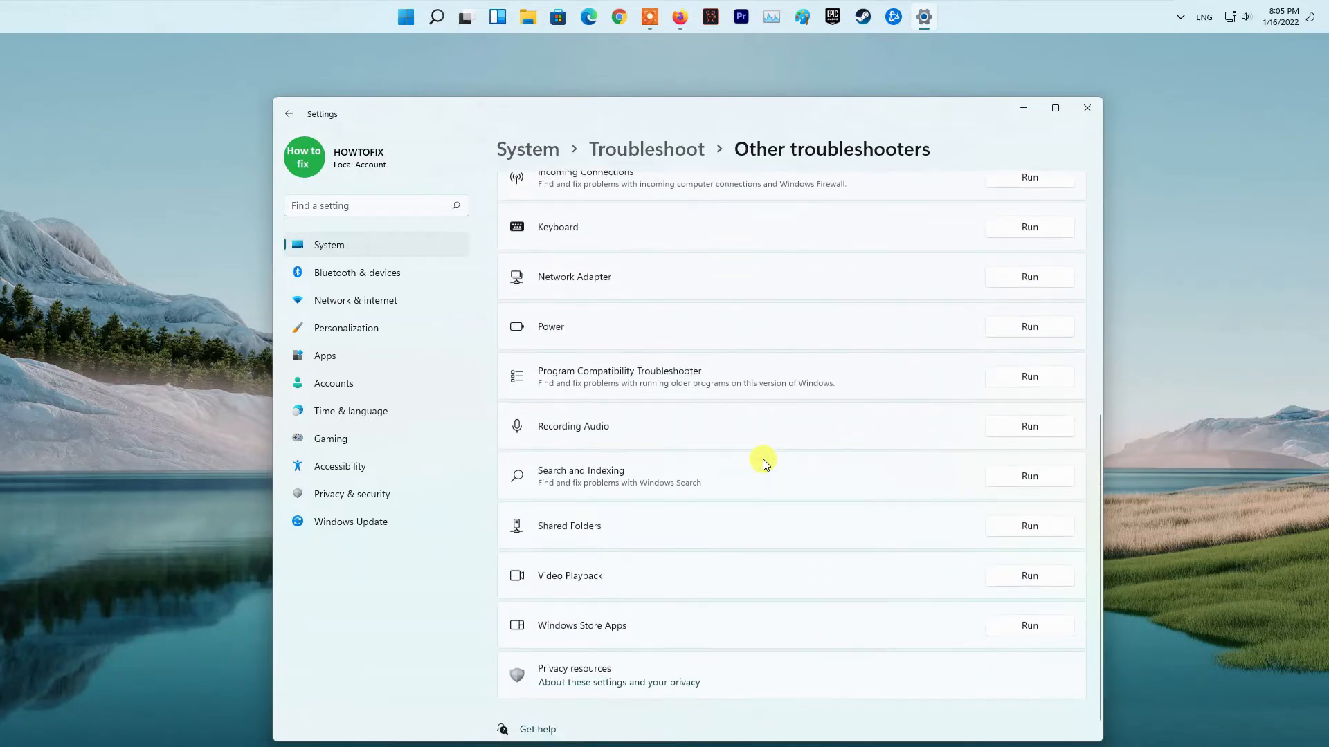
pyautogui.scroll(-3)
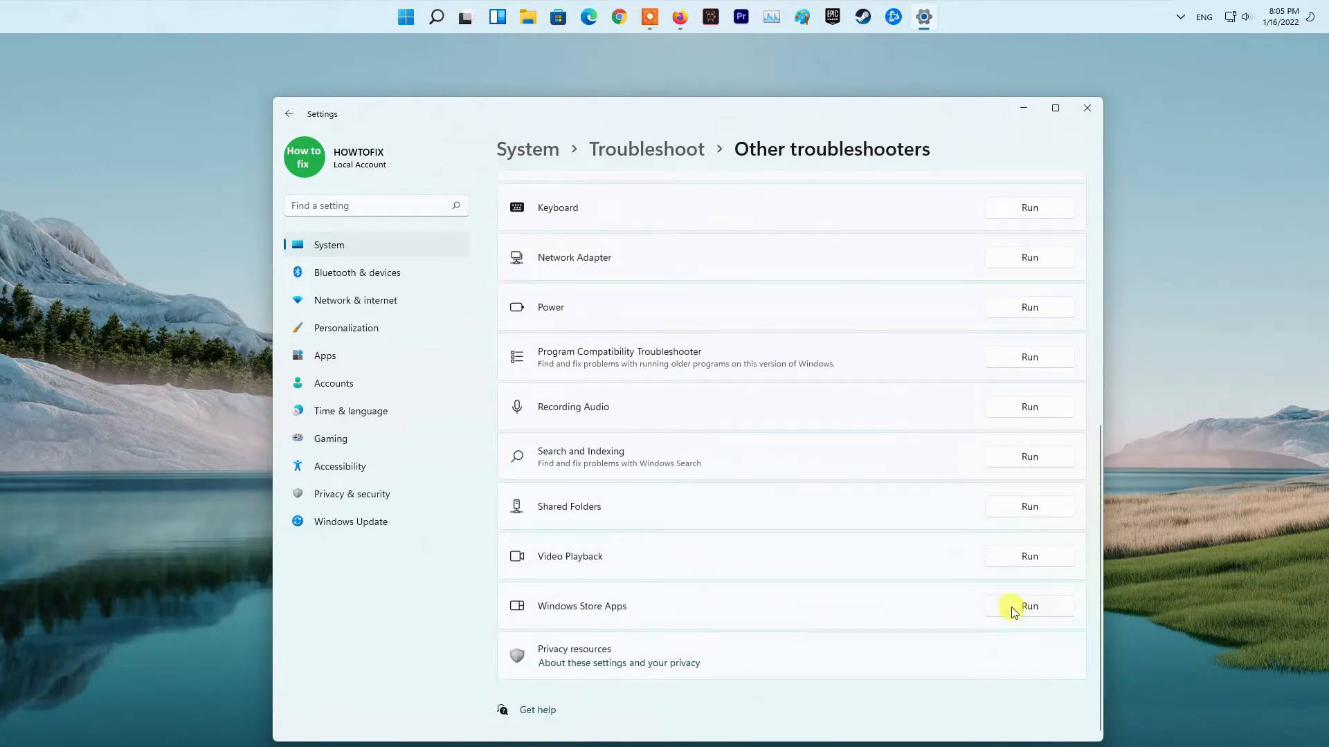
# Run the Windows Store Apps troubleshooter and close Settings afterward.
pyautogui.click(1028, 606)
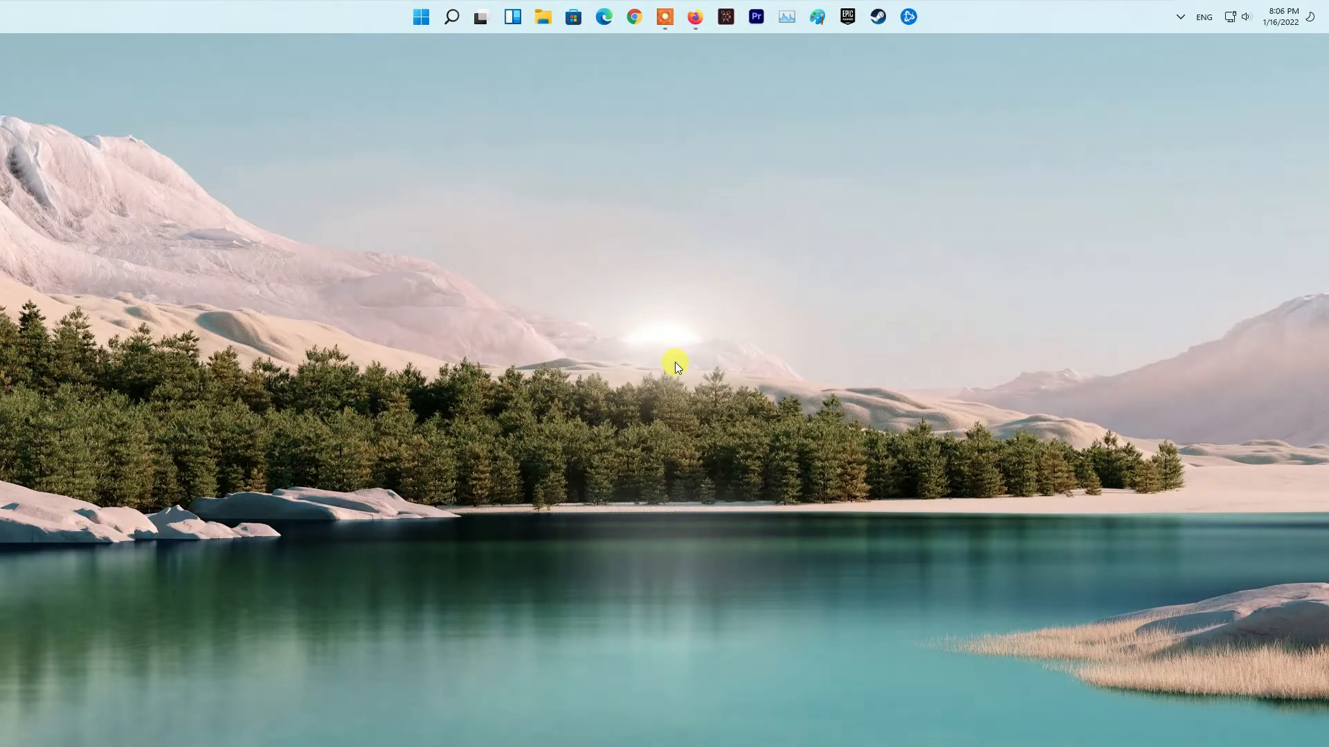
# Locate Microsoft Store in Apps & features and bring up its advanced options.
pyautogui.click(921, 17)
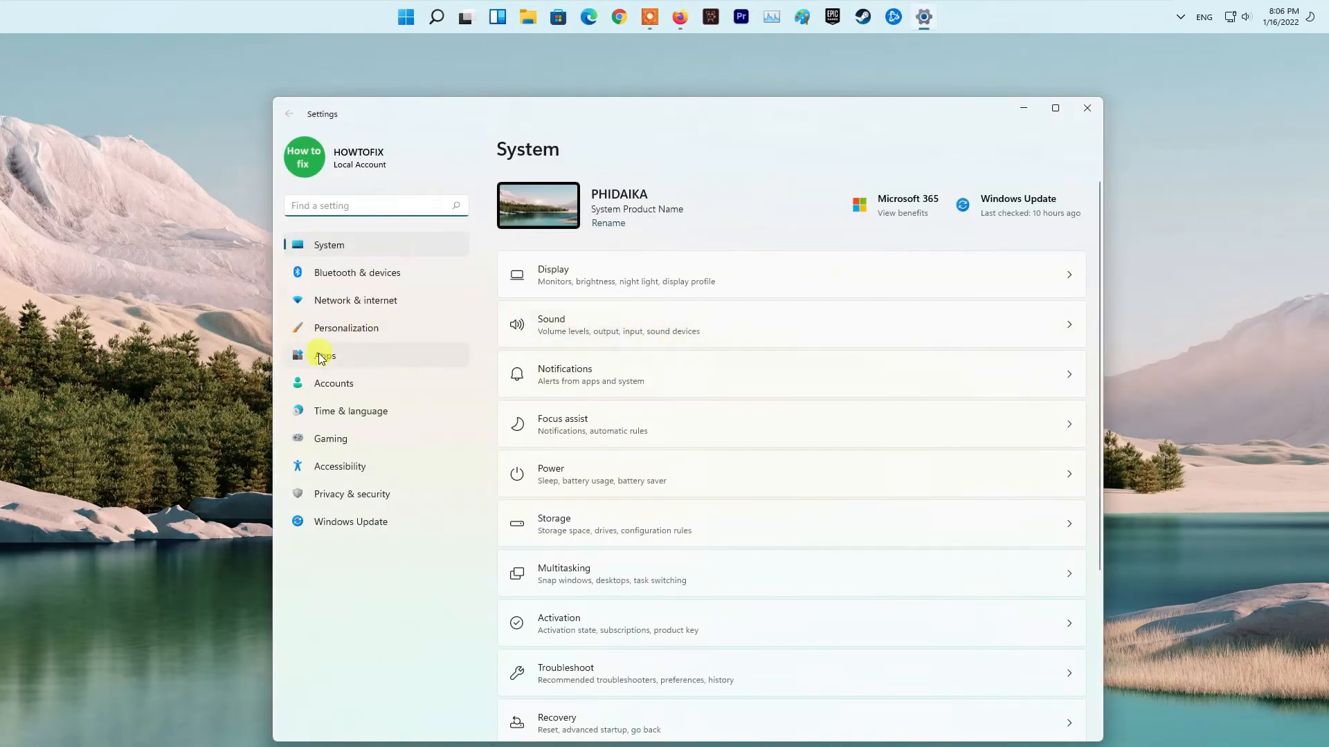
pyautogui.click(324, 355)
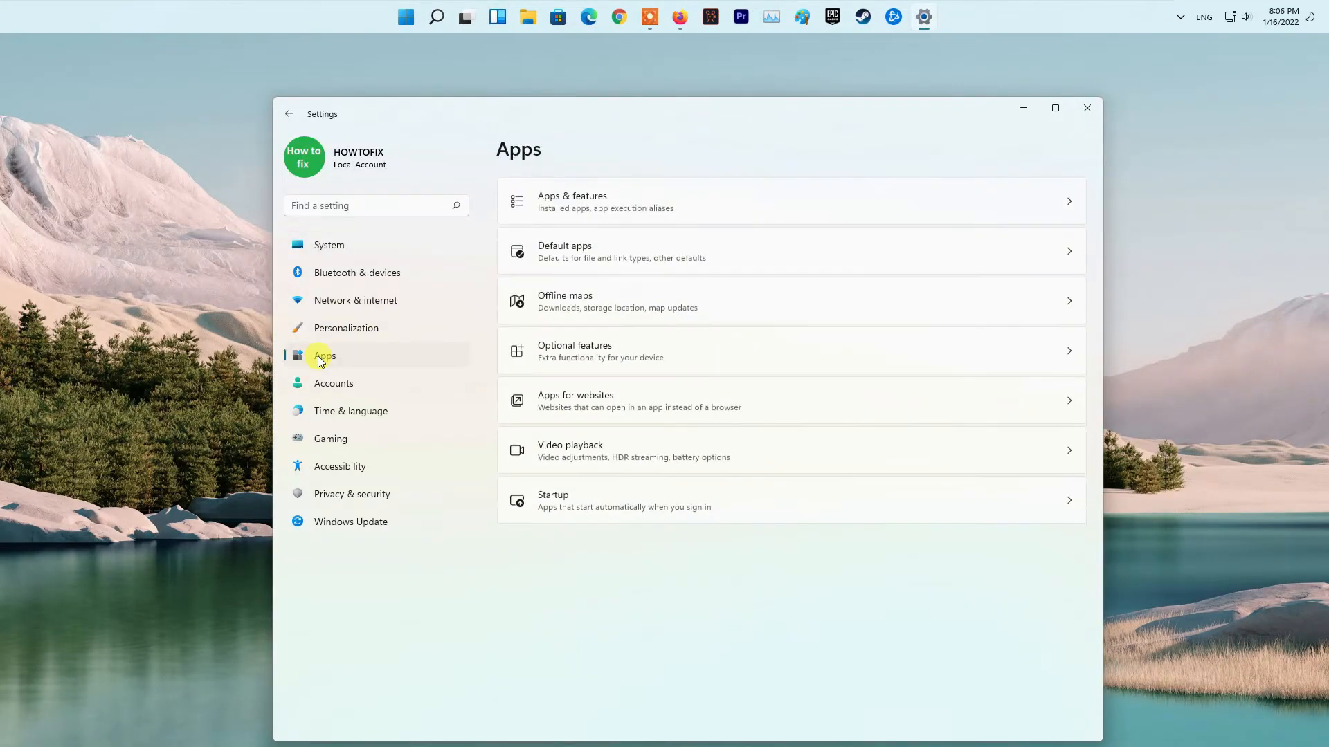
pyautogui.moveTo(635, 205)
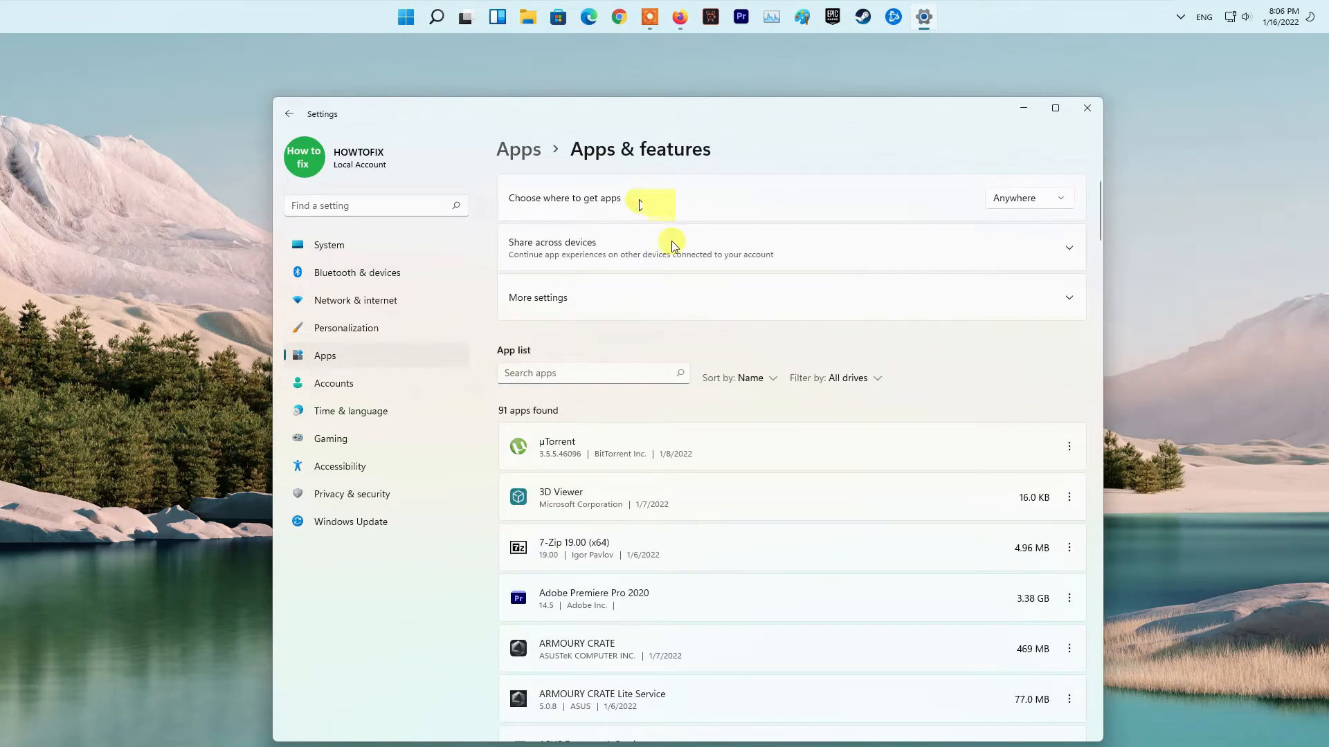
pyautogui.scroll(-3)
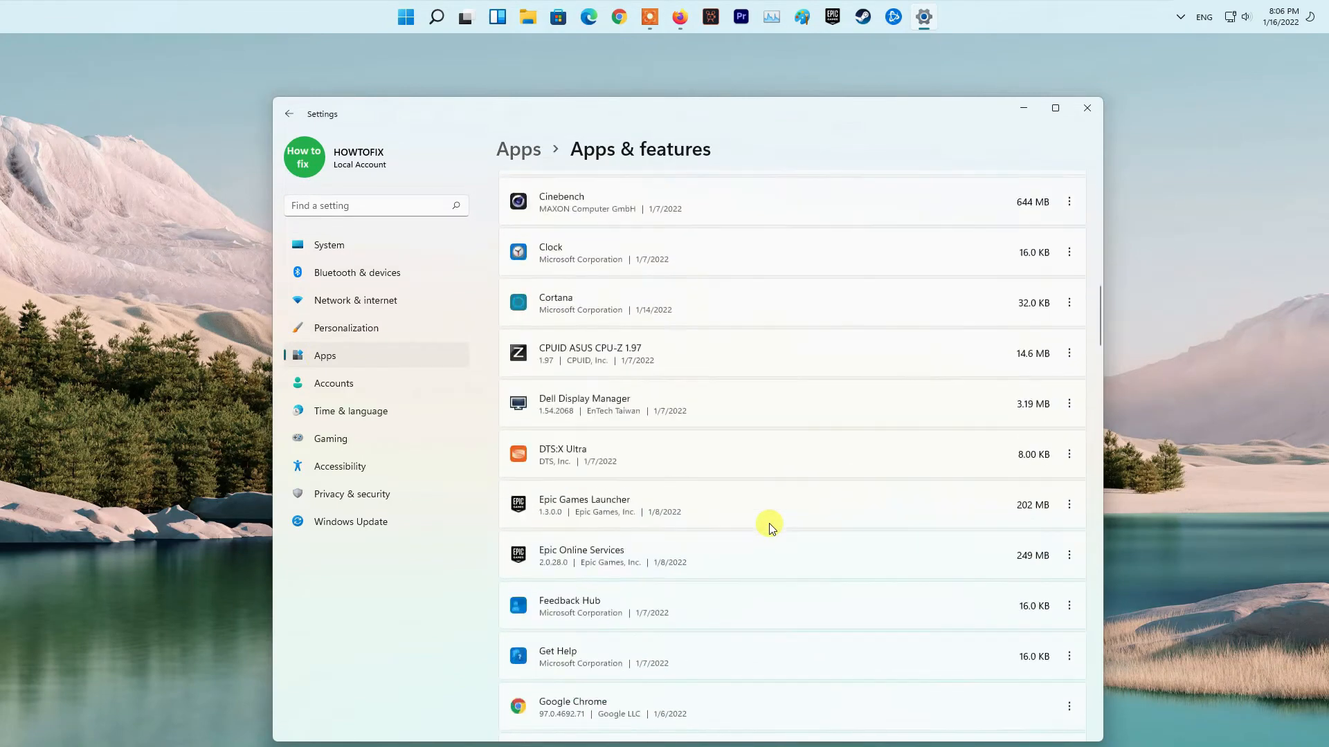
pyautogui.scroll(-3)
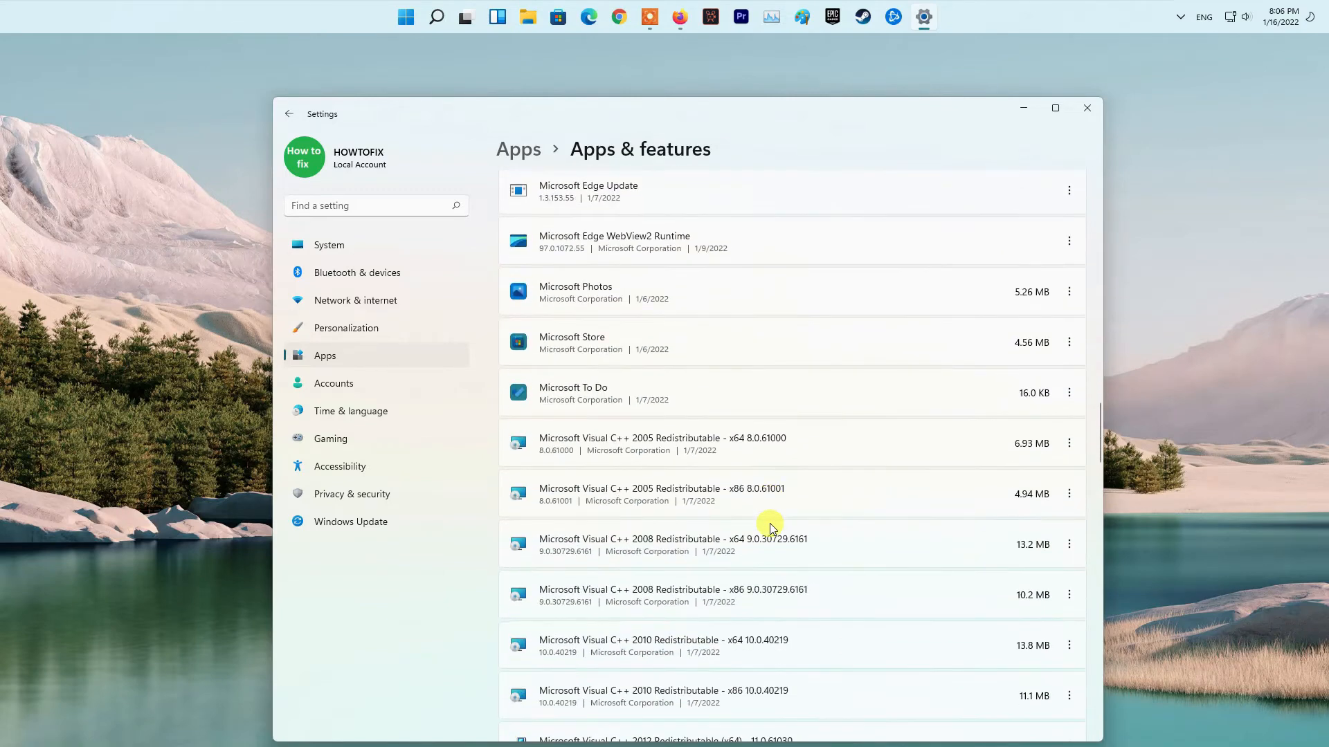
pyautogui.moveTo(629, 346)
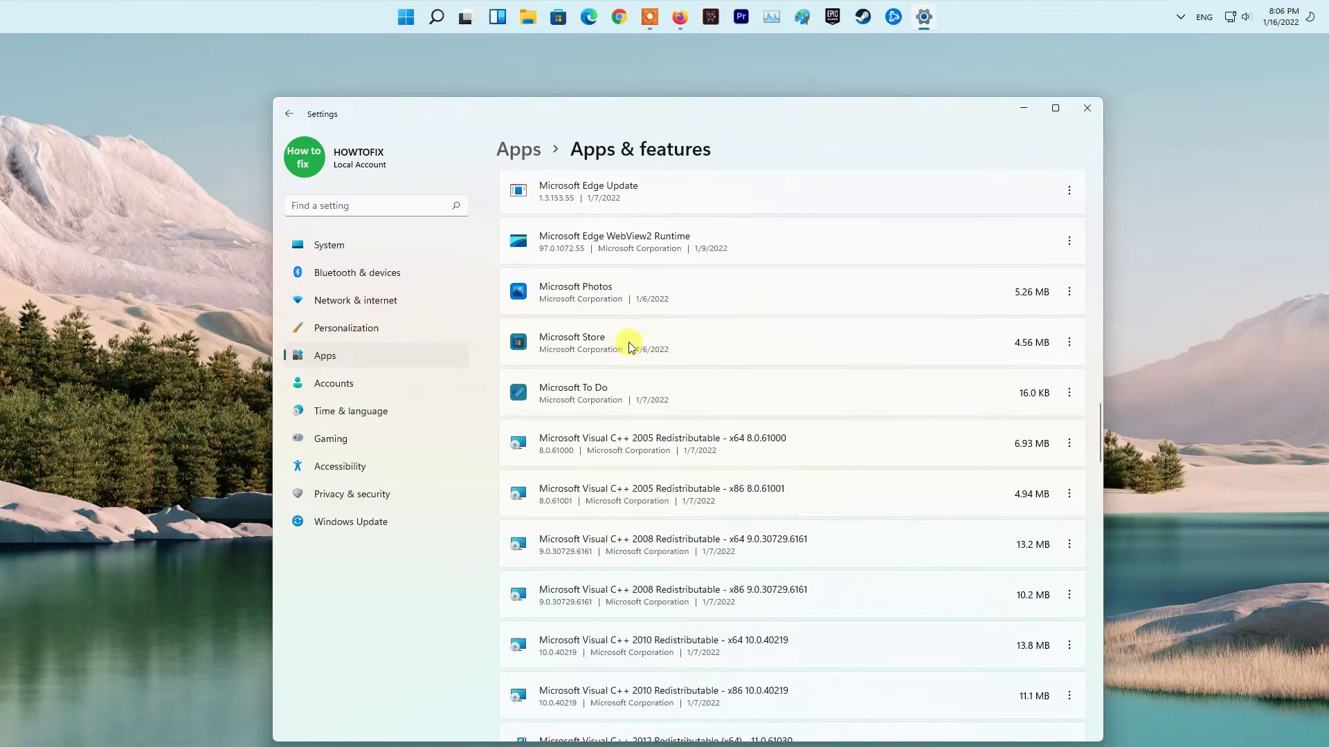
pyautogui.moveTo(1069, 342)
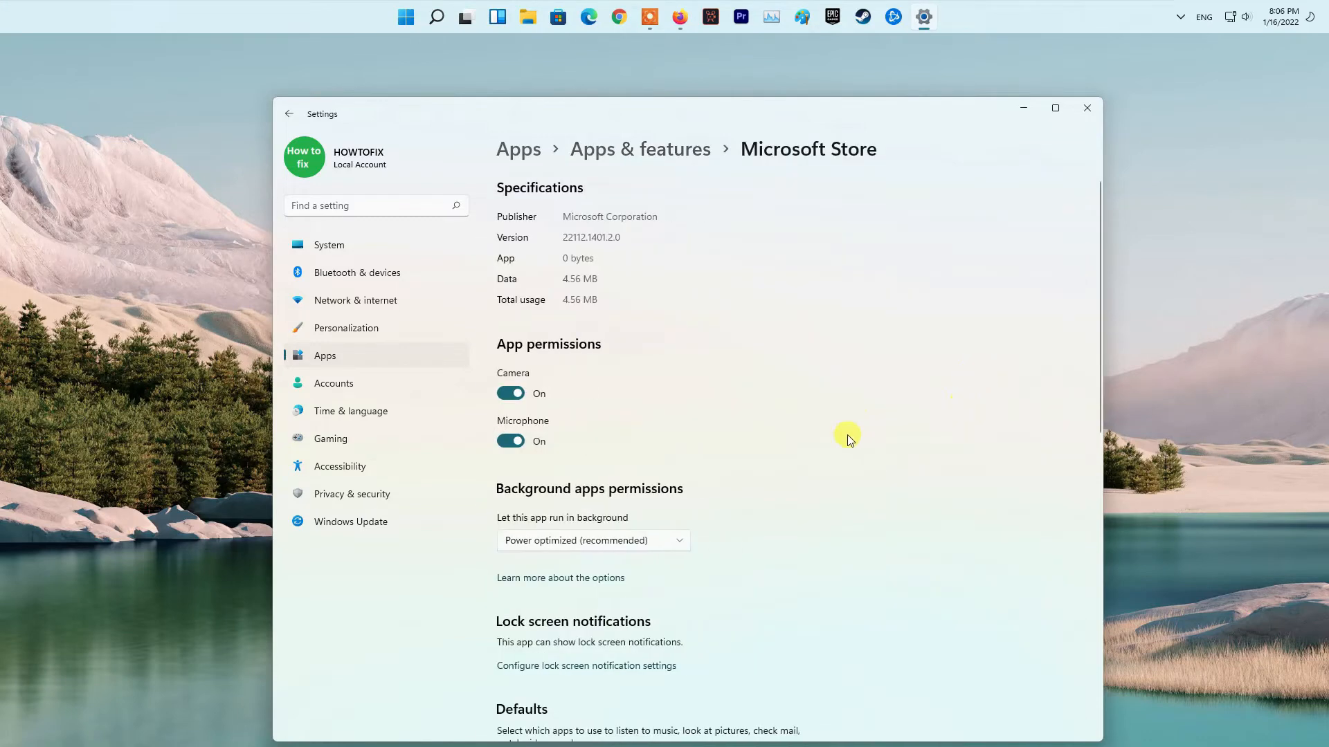
pyautogui.scroll(-3)
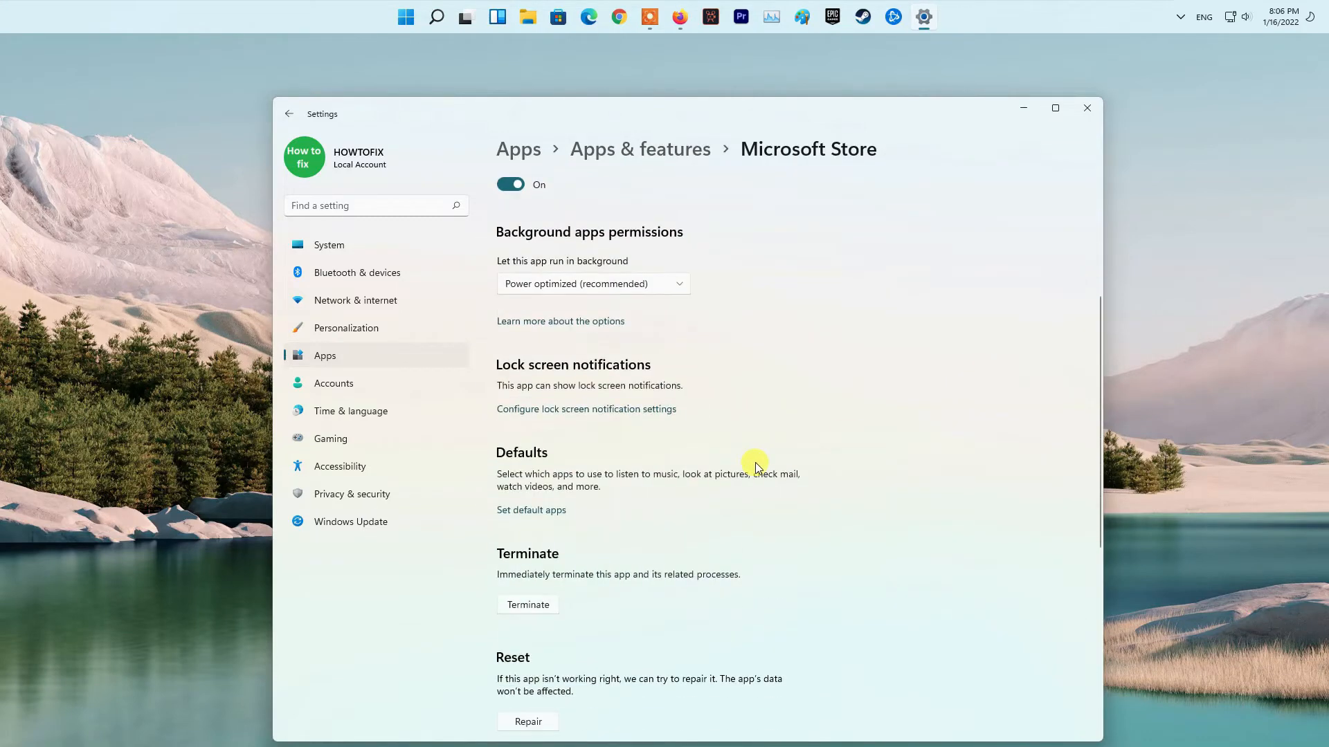
pyautogui.scroll(-3)
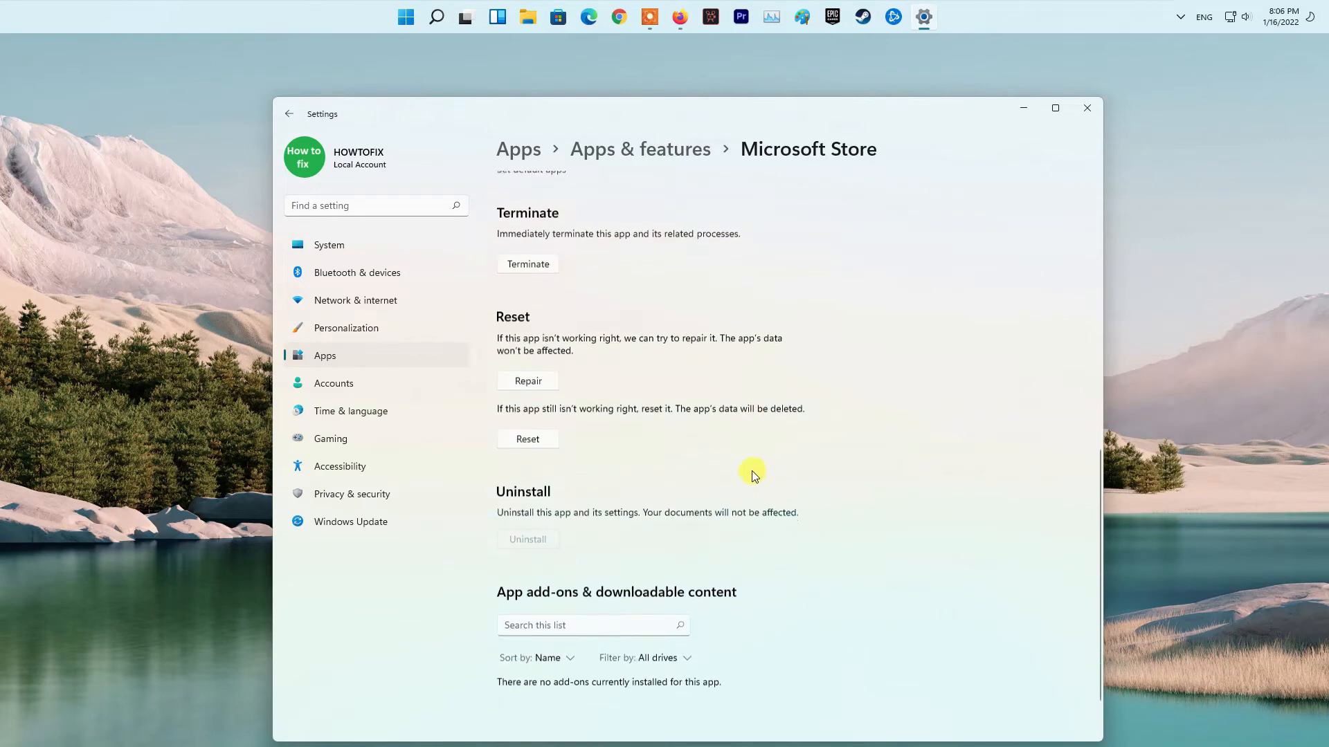
pyautogui.scroll(-3)
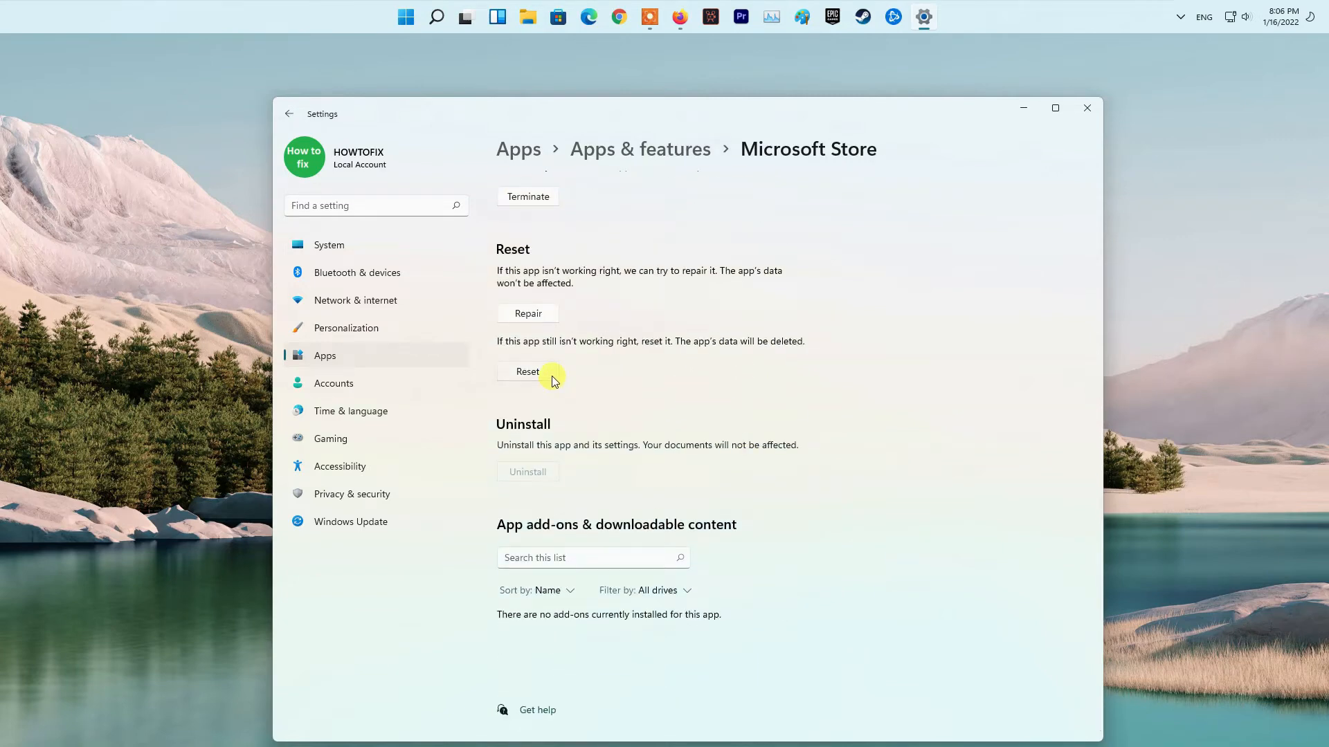
# Reset the Microsoft Store app, confirming deletion of its data.
pyautogui.click(527, 371)
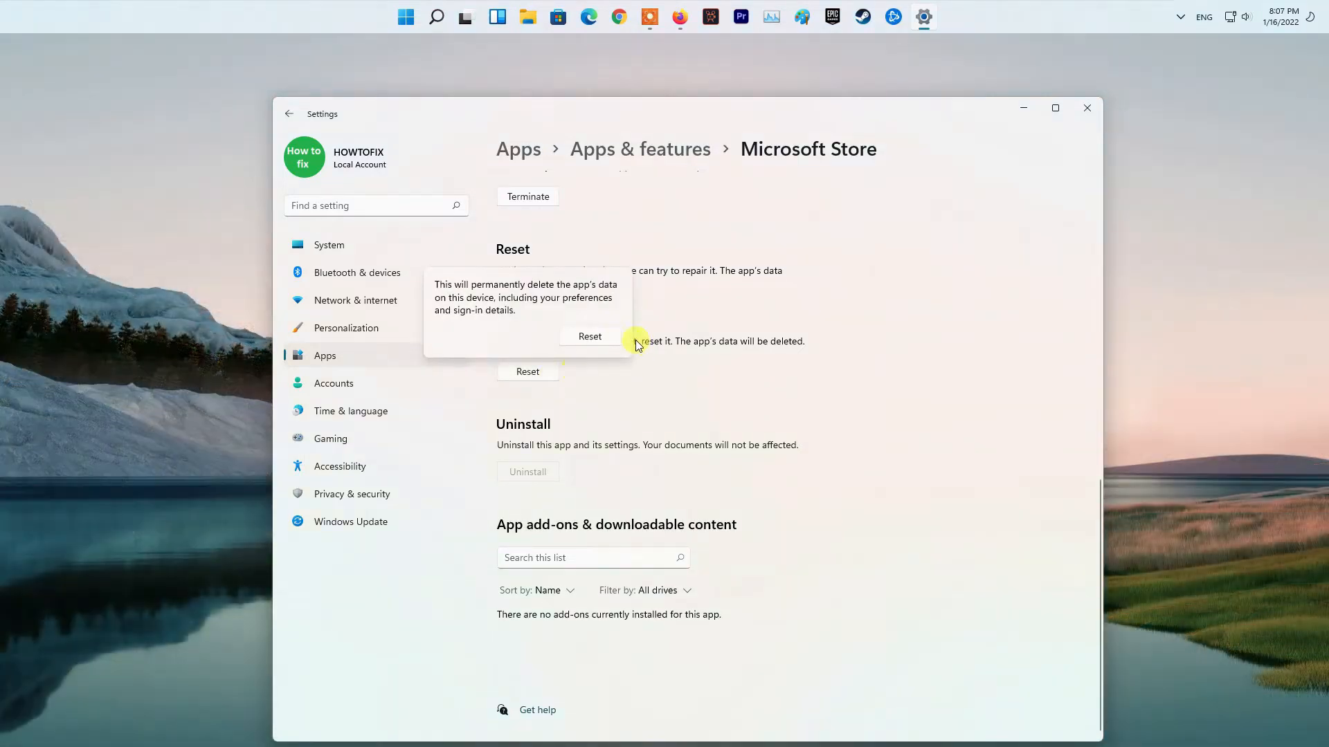
pyautogui.click(452, 17)
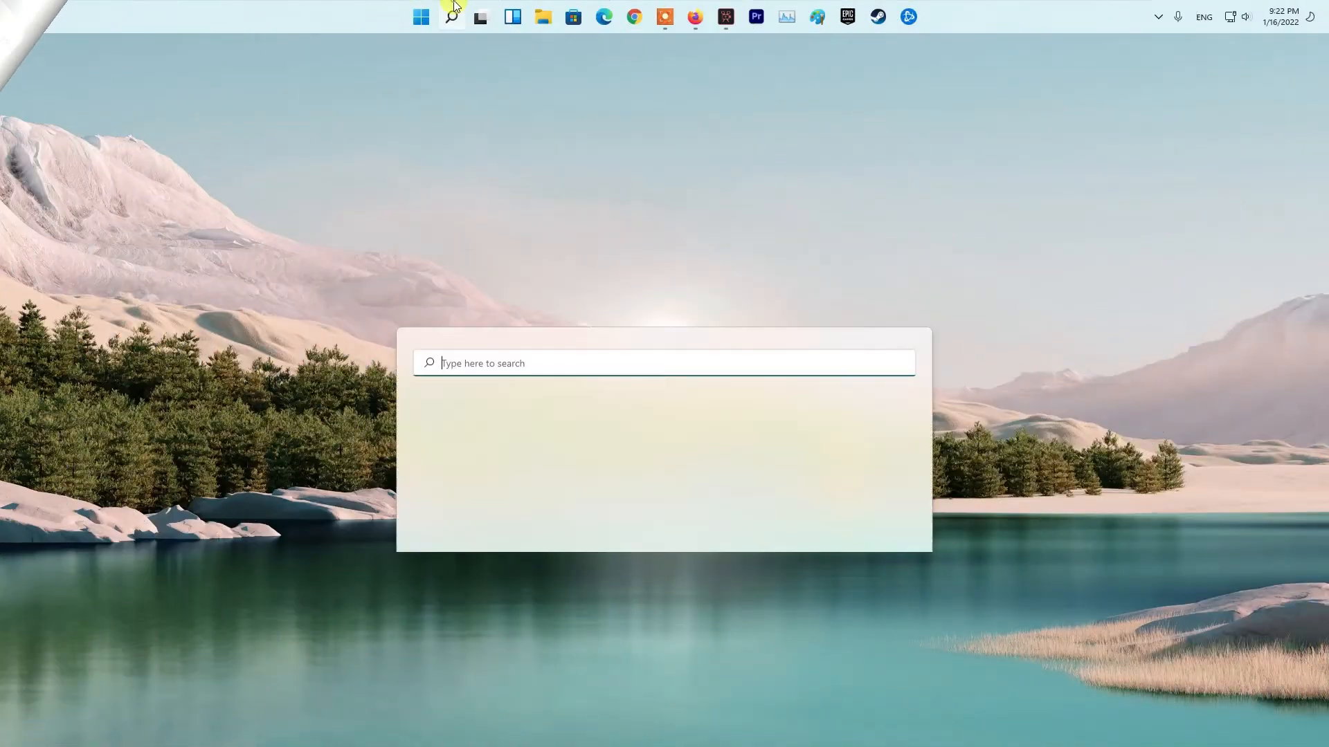
# Launch msconfig from Search and stop startup items loading at boot.
pyautogui.write('mscon')
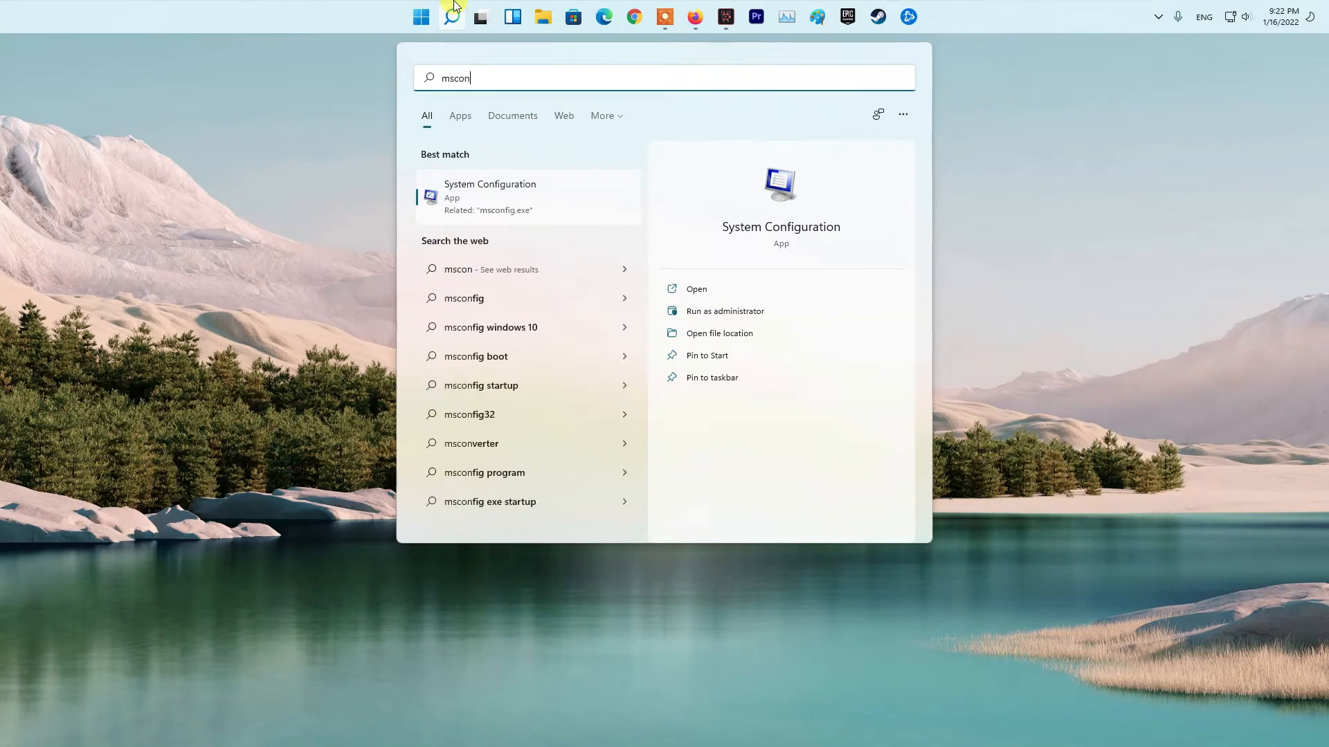
pyautogui.write('fig')
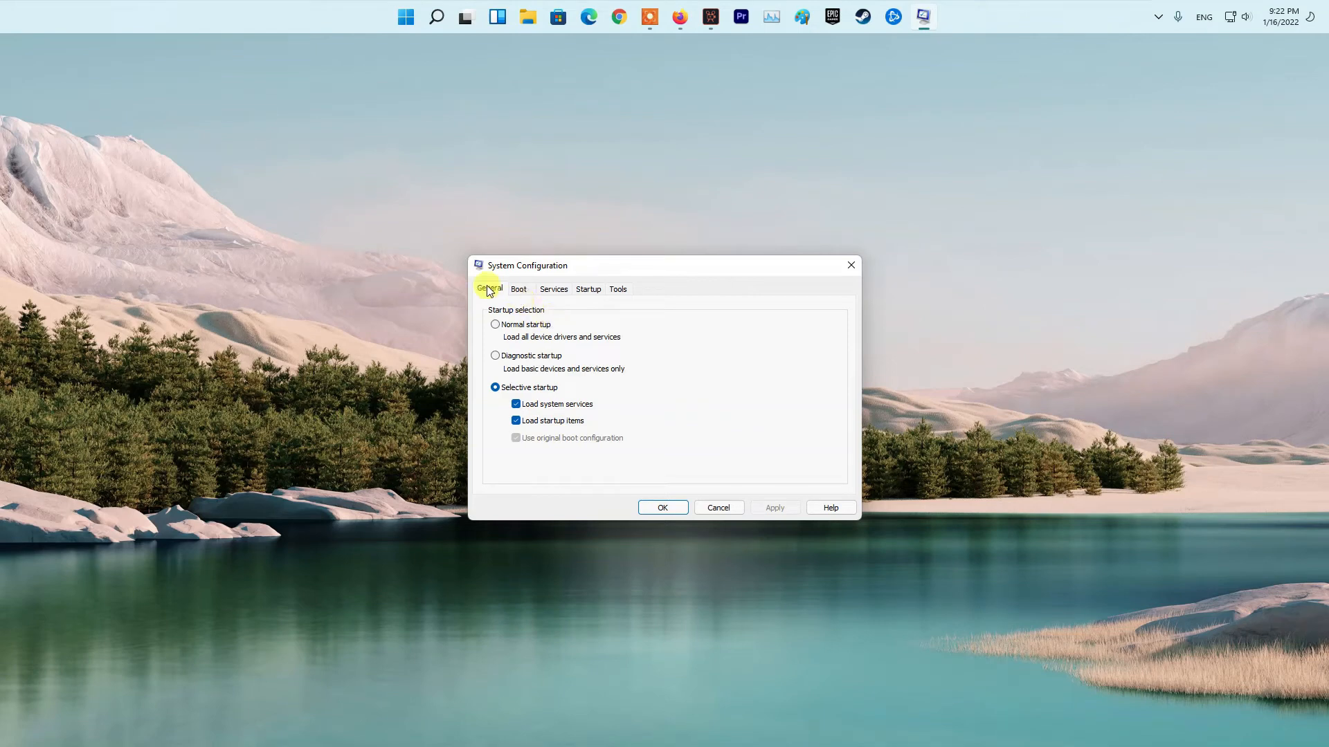
pyautogui.click(515, 420)
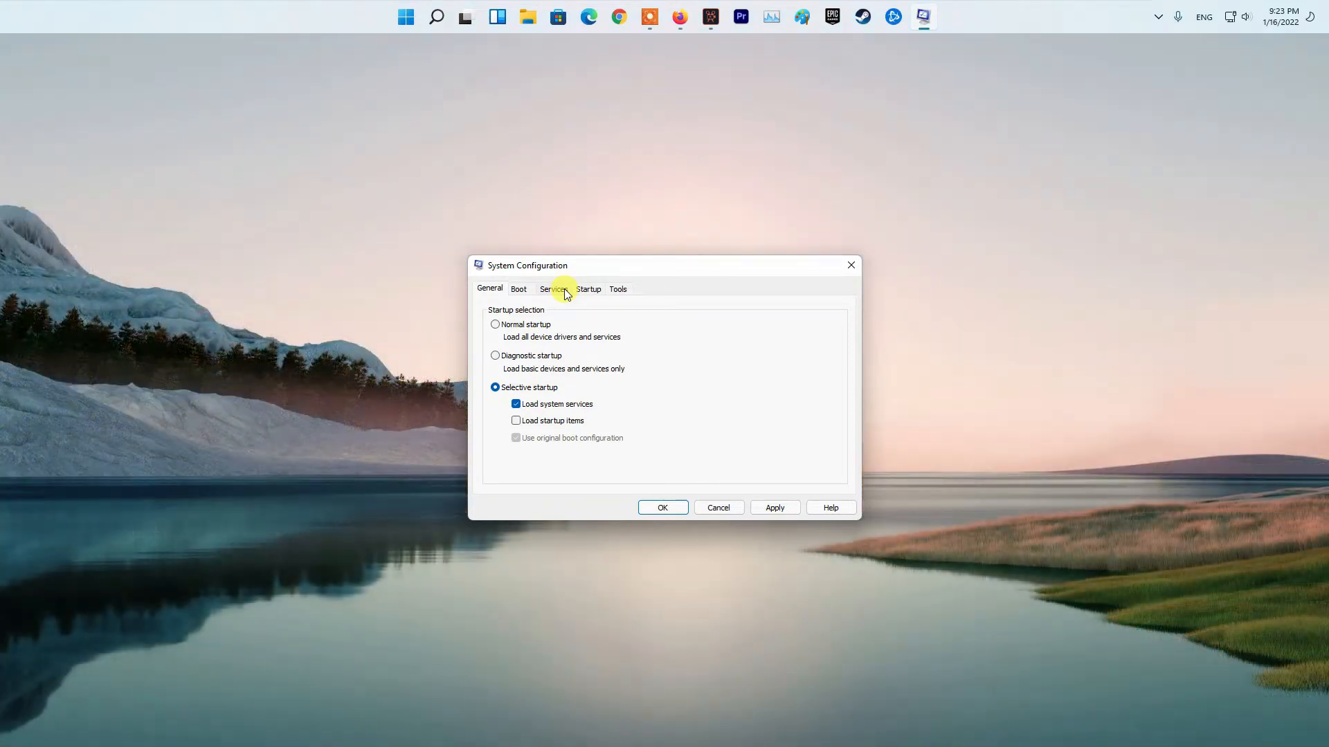
# Hide Microsoft services, disable all remaining services, apply and close System Configuration.
pyautogui.click(552, 289)
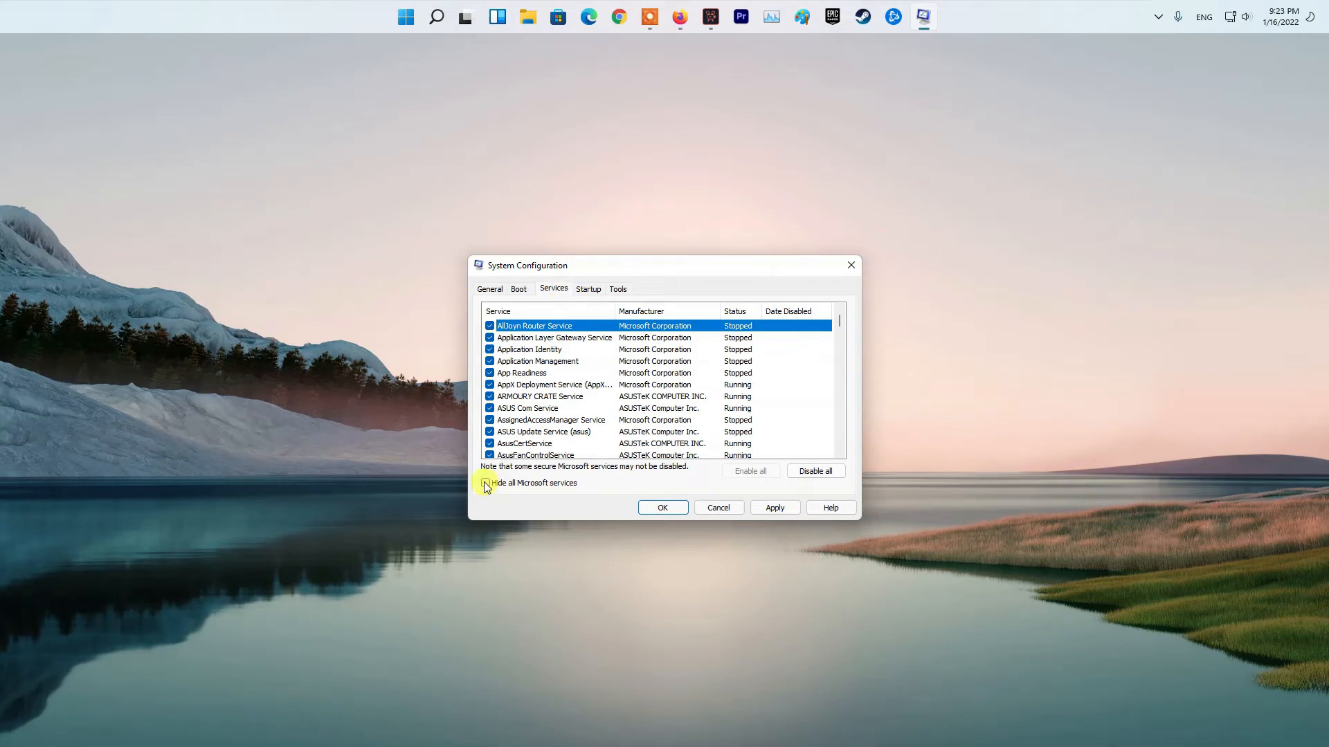
pyautogui.click(486, 481)
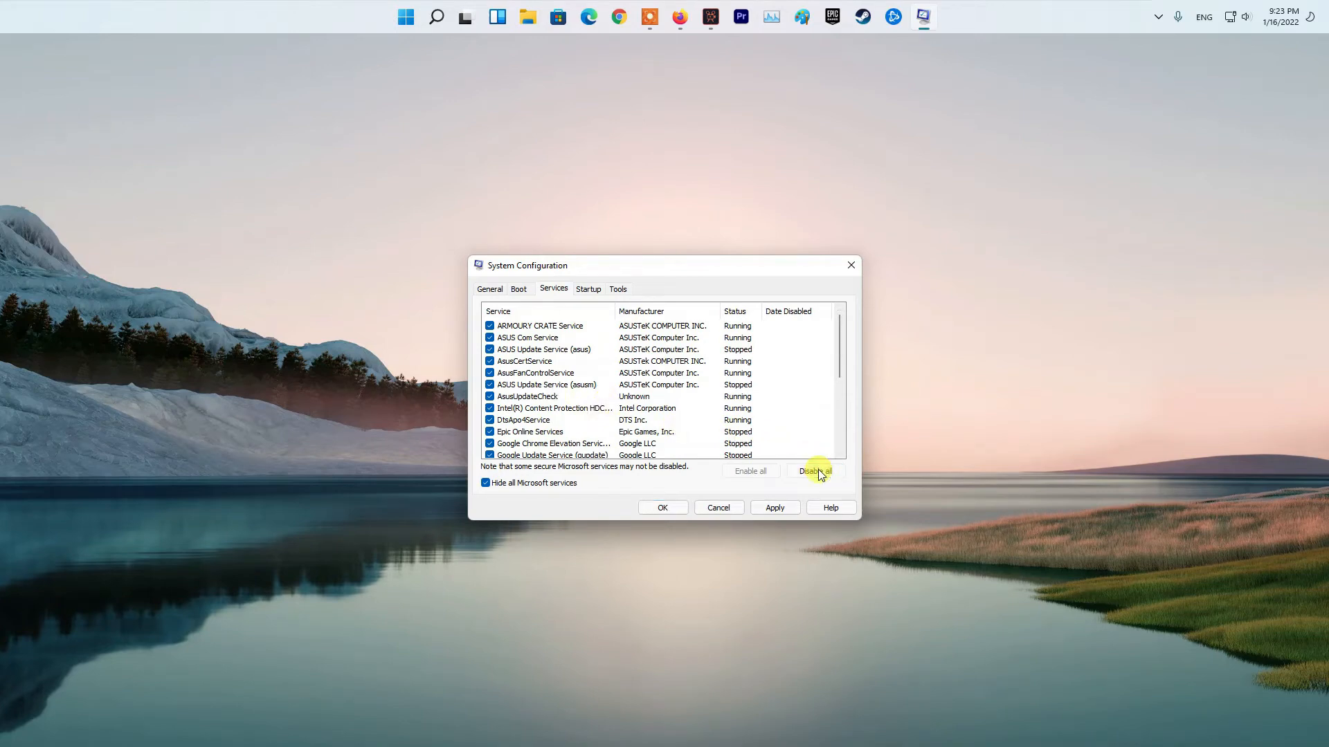
pyautogui.click(812, 470)
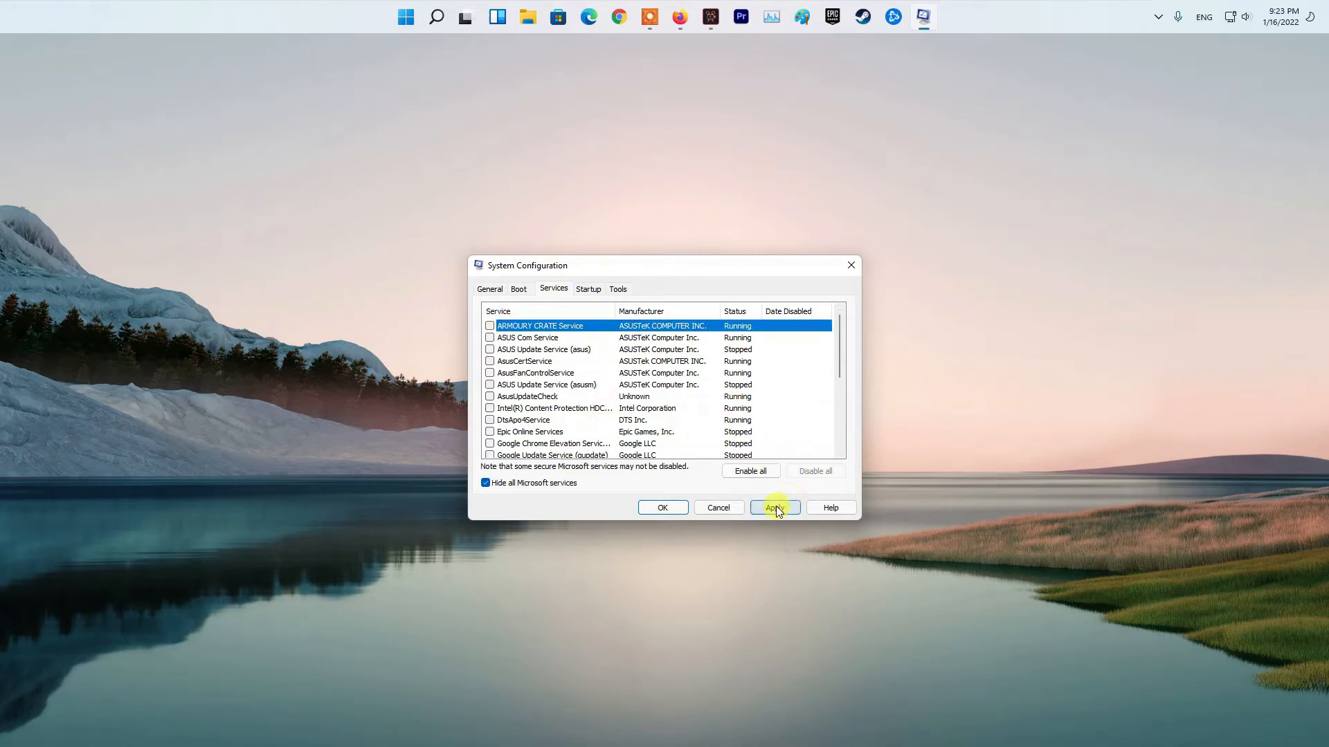
pyautogui.click(772, 507)
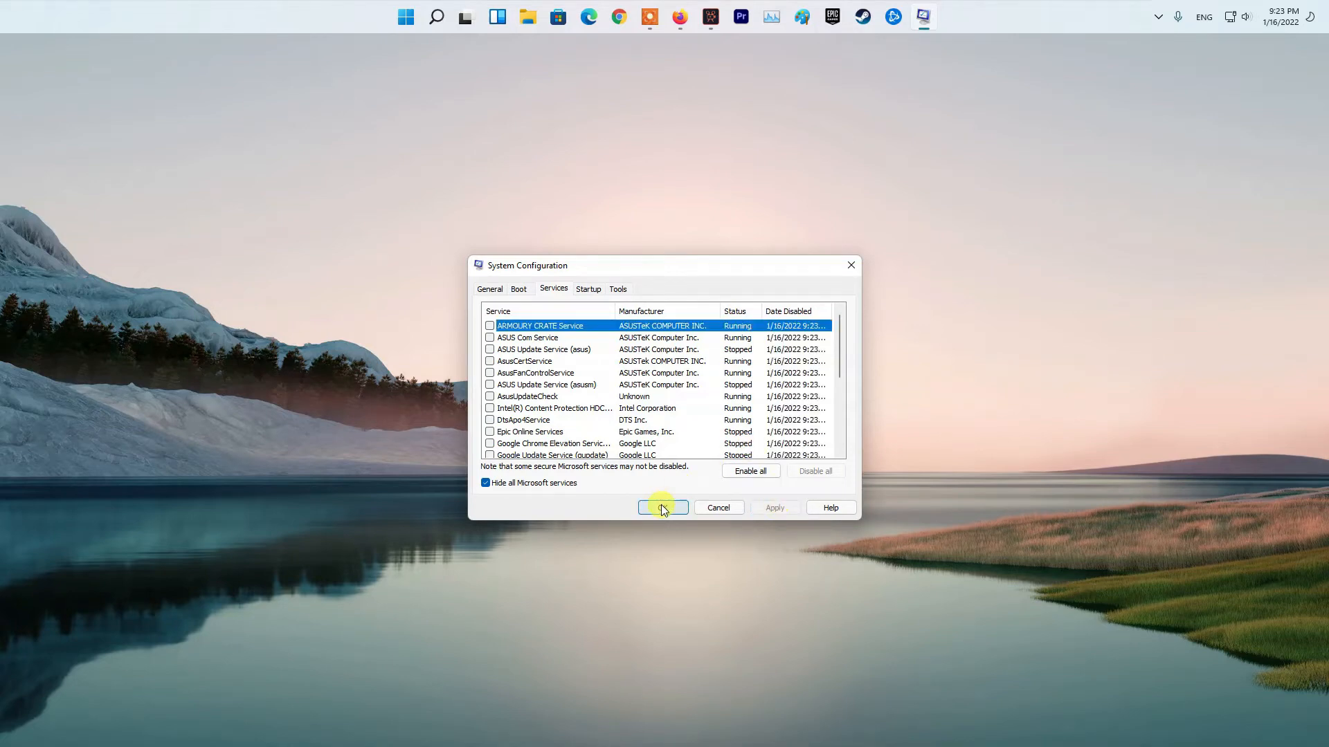
pyautogui.click(663, 508)
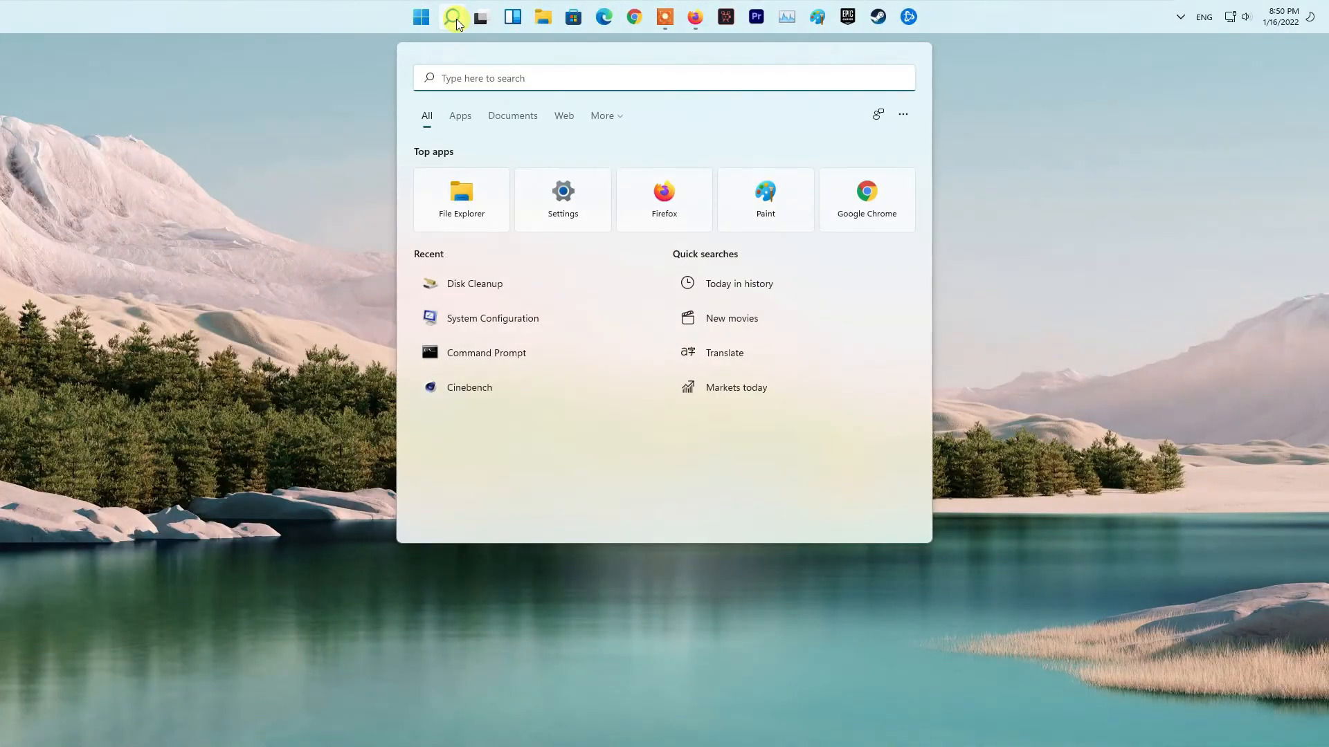
# Start Disk Cleanup on drive C: and tick Recycle Bin and Temporary files.
pyautogui.write('disk Cleanup')
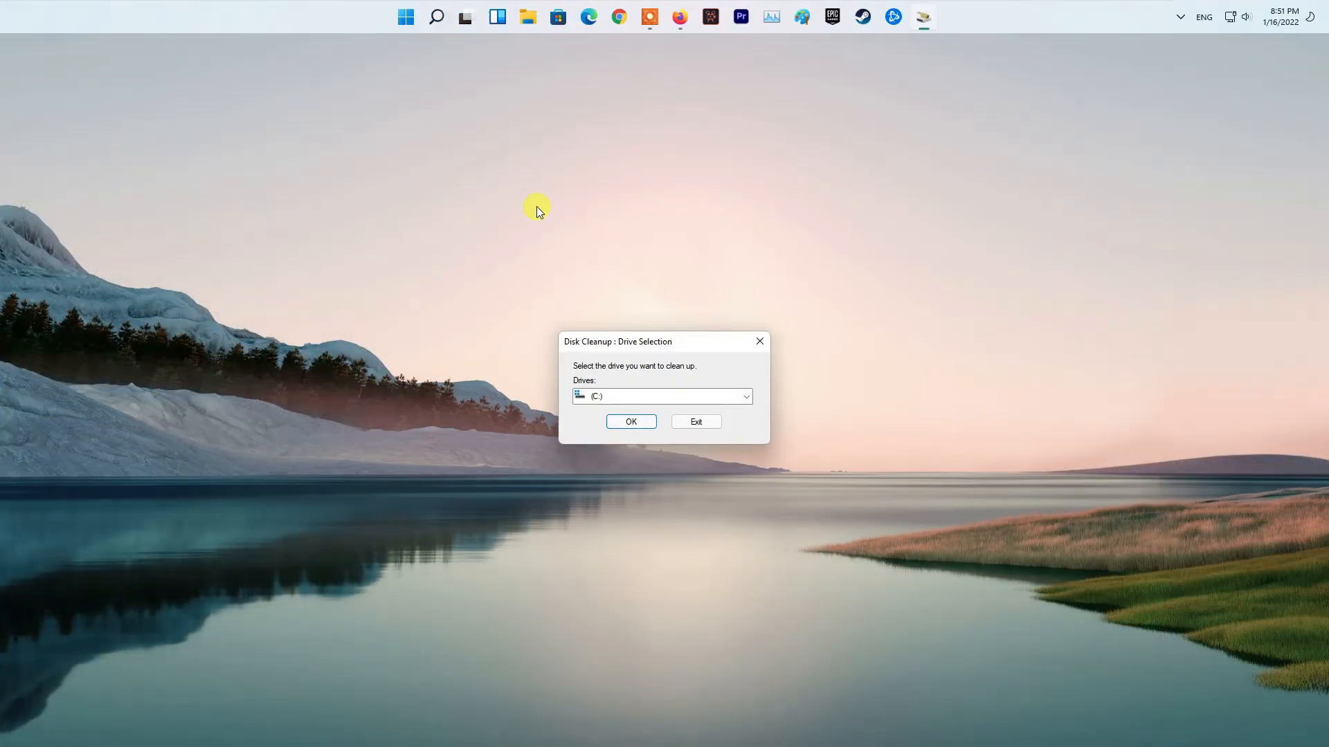
pyautogui.click(663, 395)
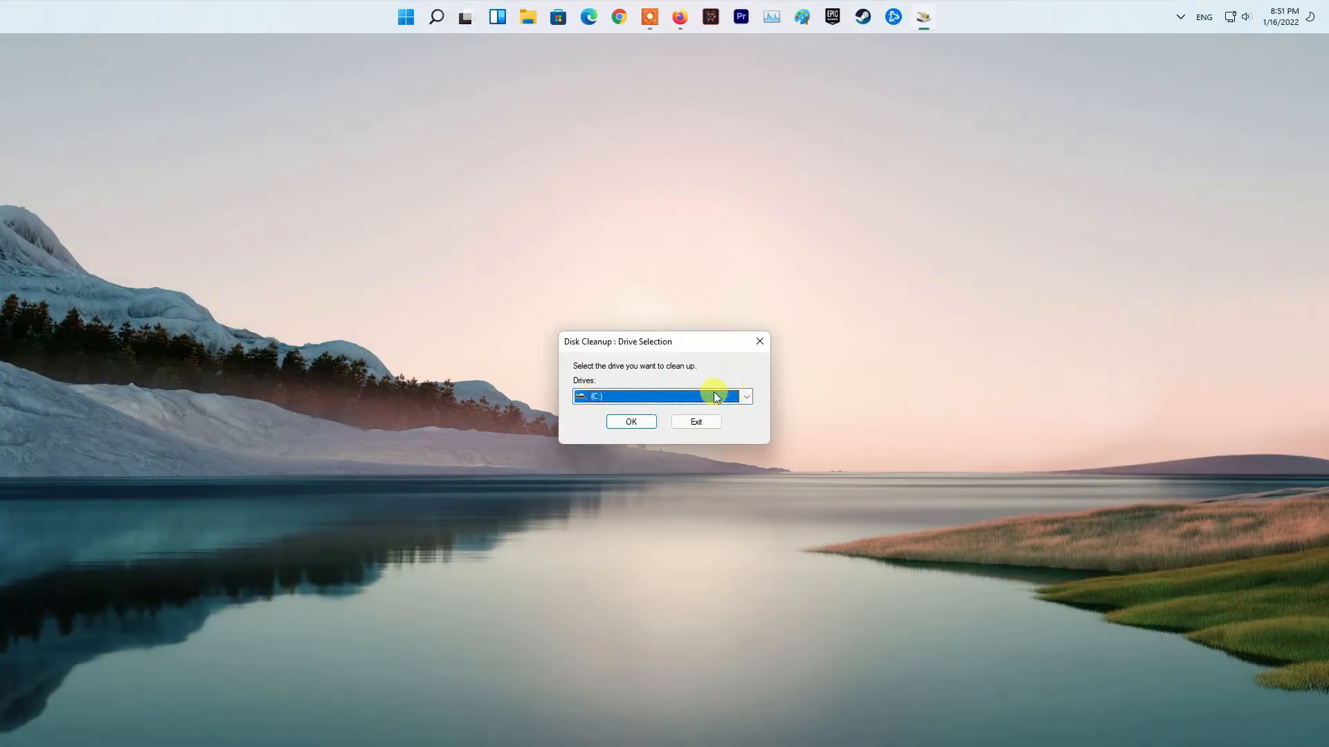
pyautogui.click(631, 421)
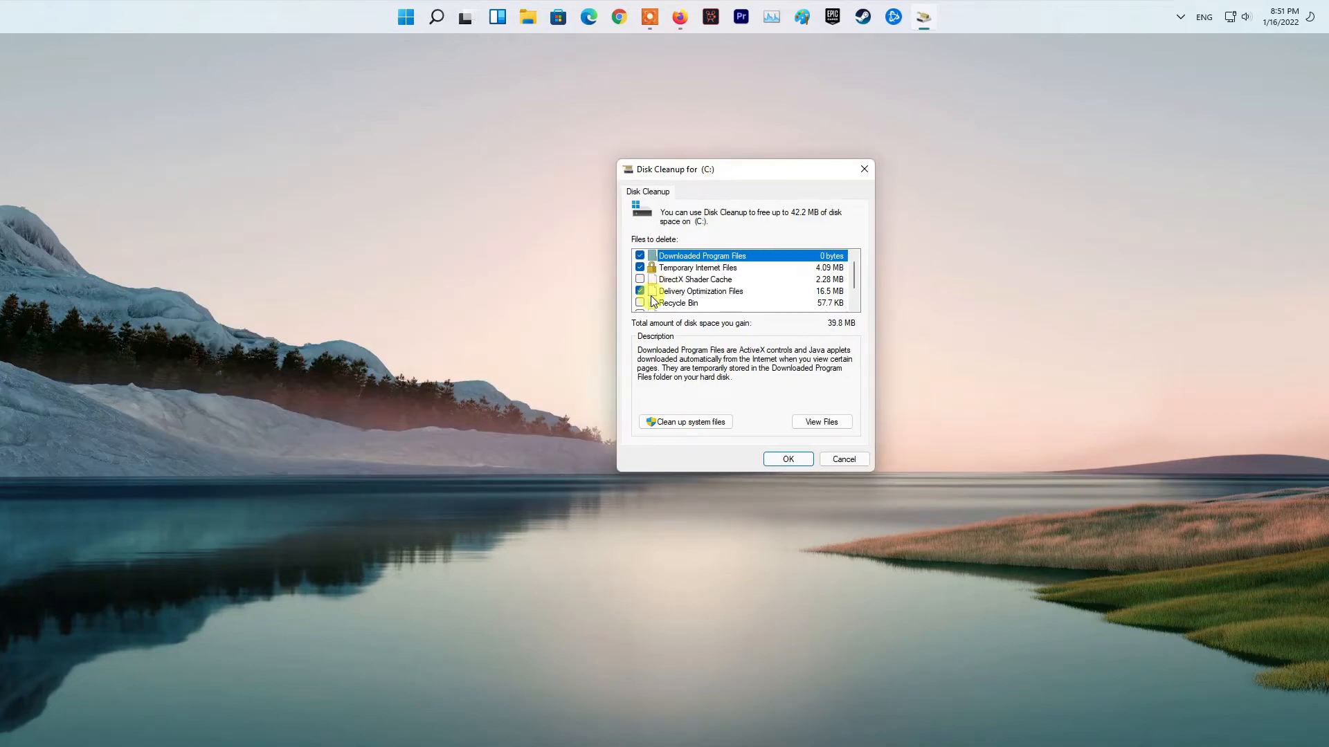
pyautogui.click(639, 278)
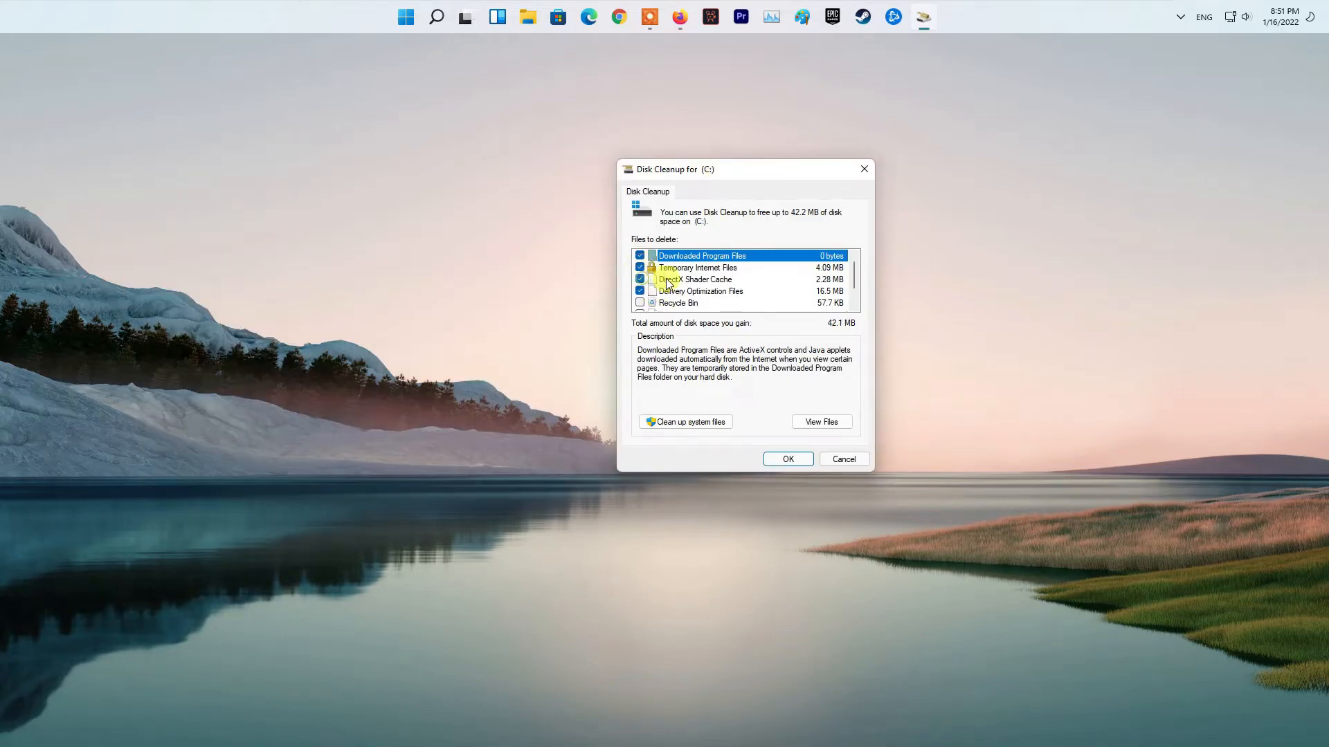
pyautogui.scroll(-3)
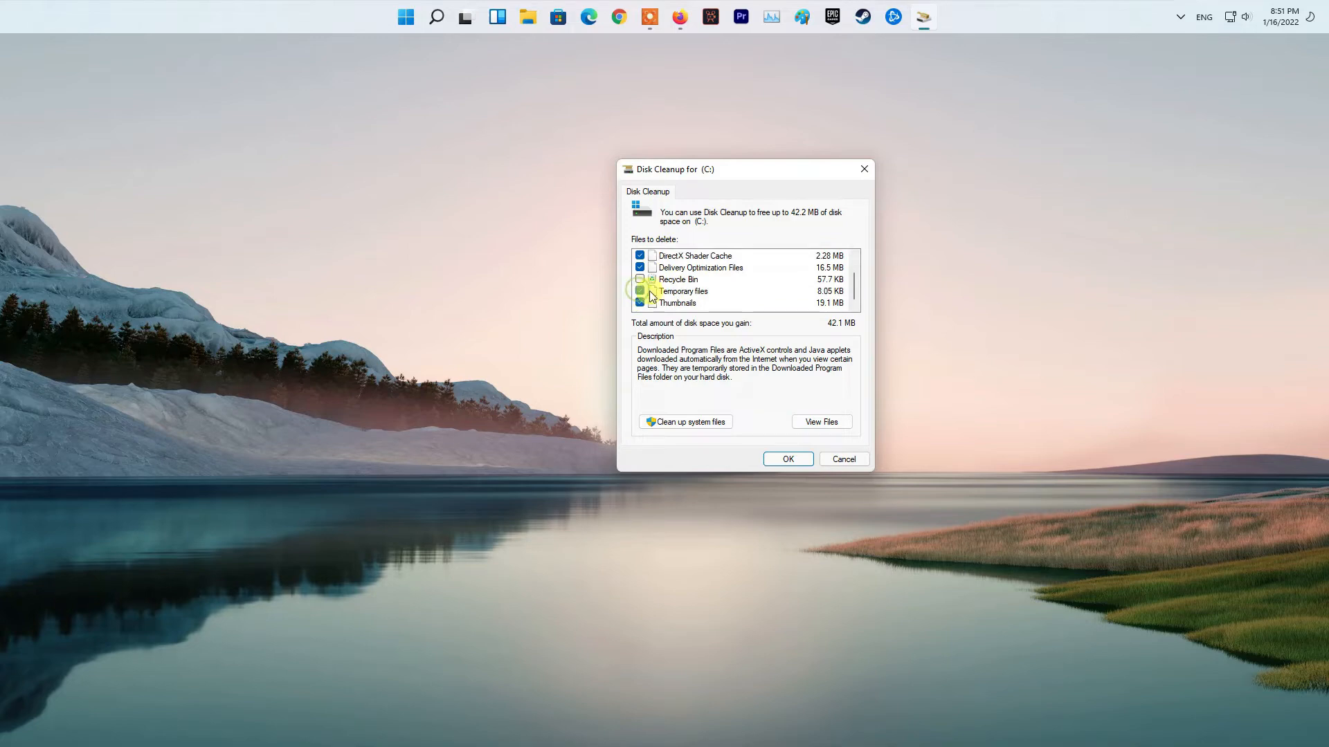
pyautogui.click(641, 290)
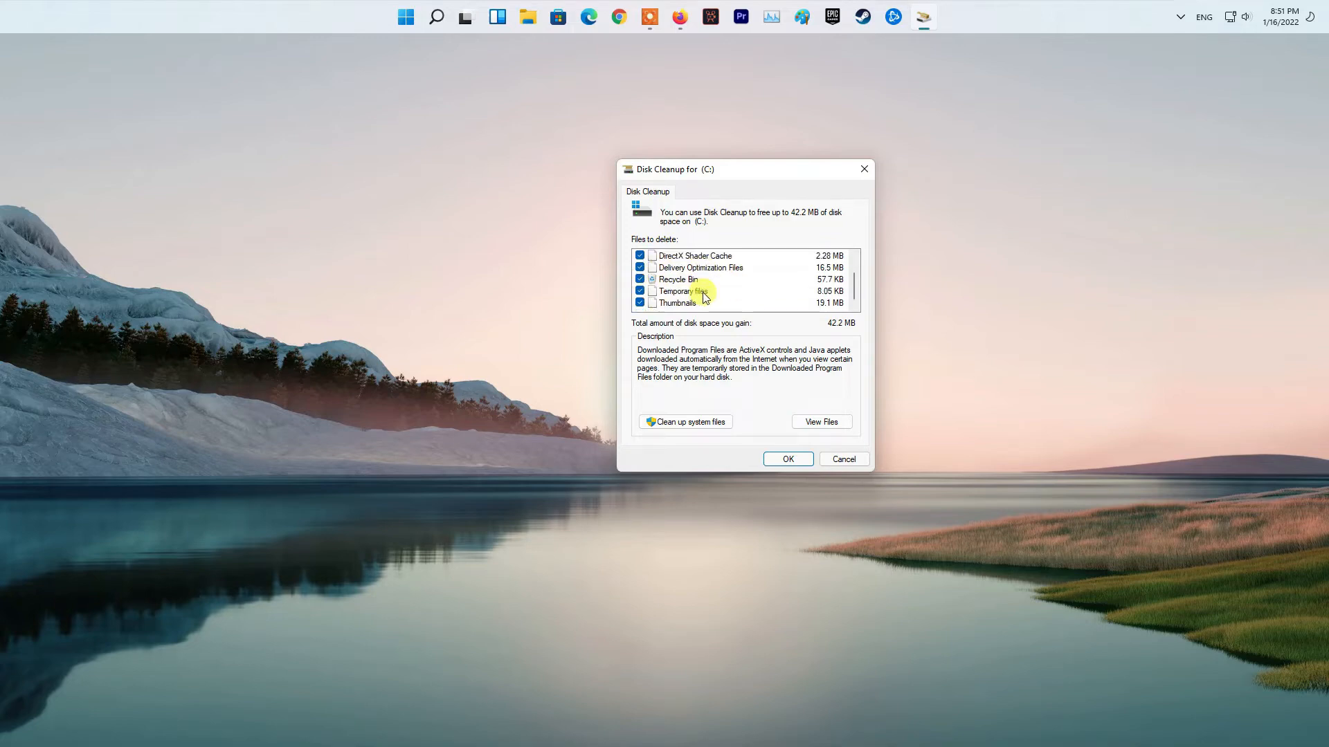
# Rescan drive C: including system files and mark the remaining categories for deletion.
pyautogui.click(685, 421)
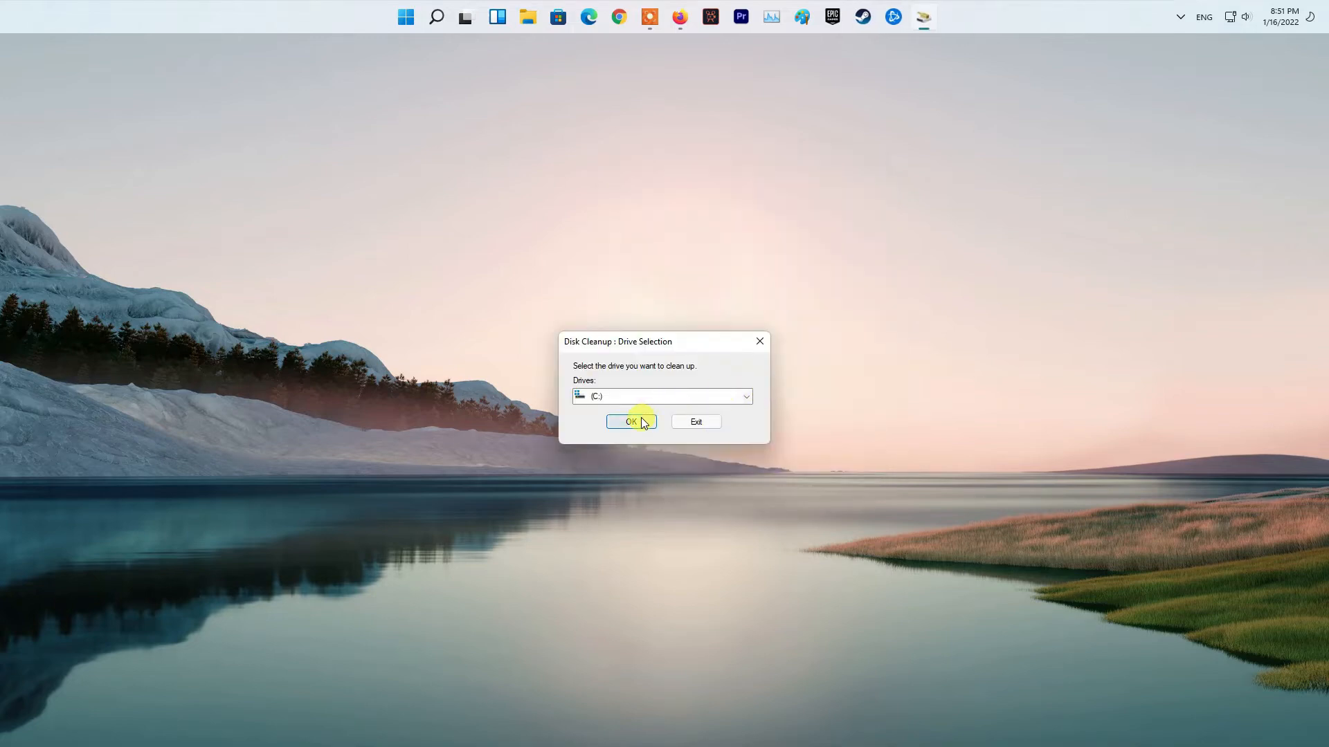
pyautogui.click(631, 421)
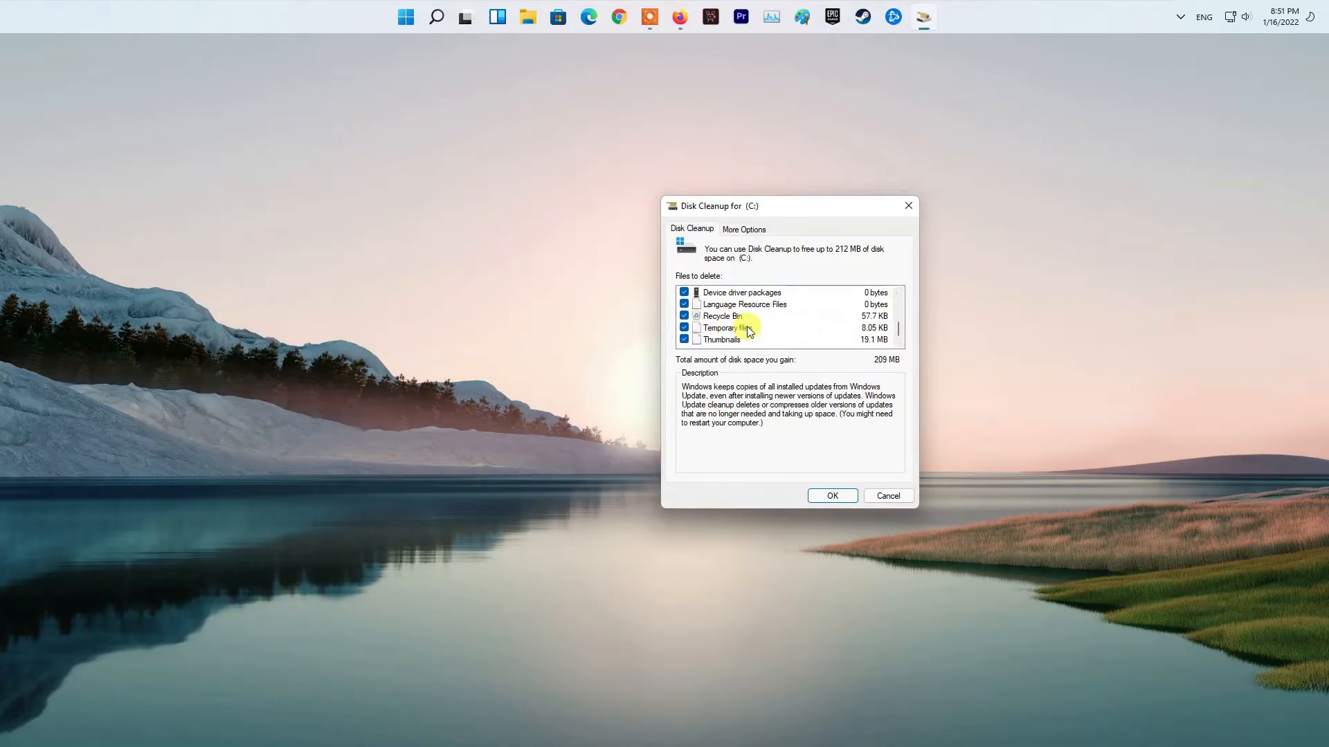
pyautogui.click(832, 496)
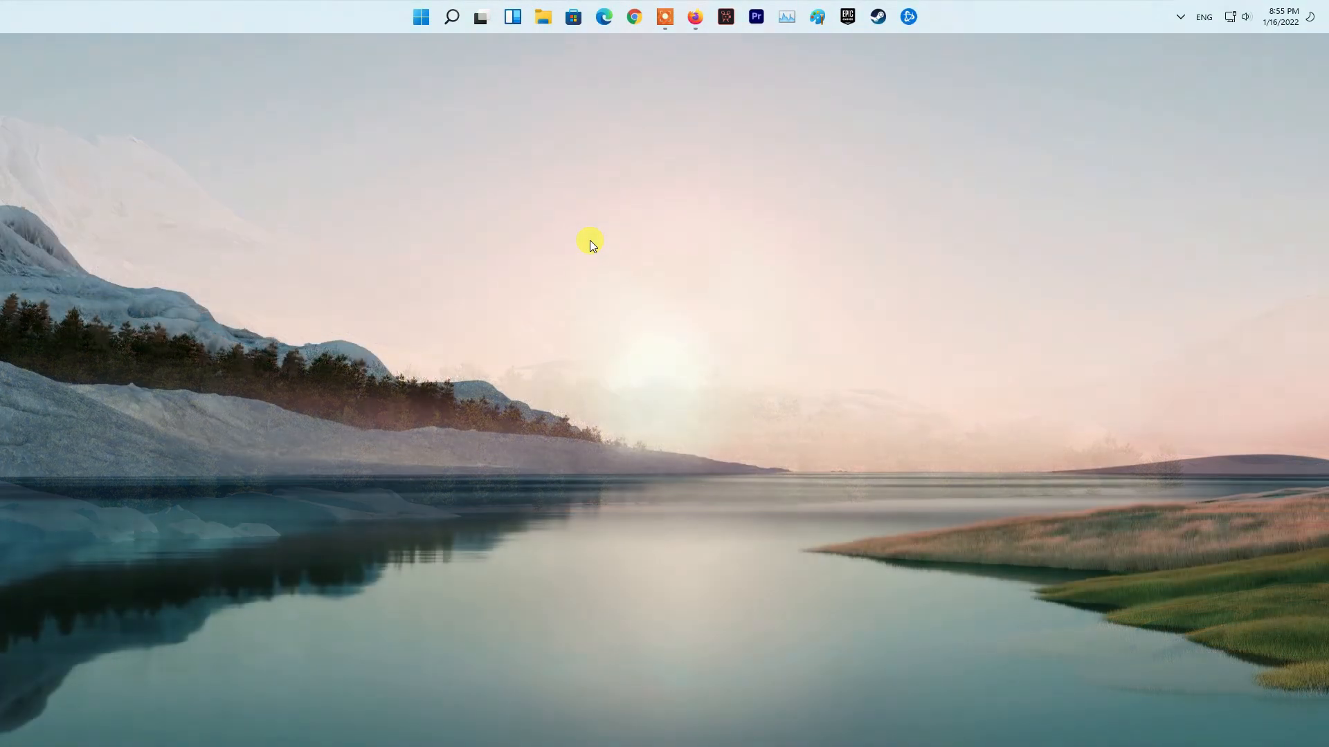
# Reach System > Storage > Advanced storage settings > Where new content is saved.
pyautogui.click(923, 16)
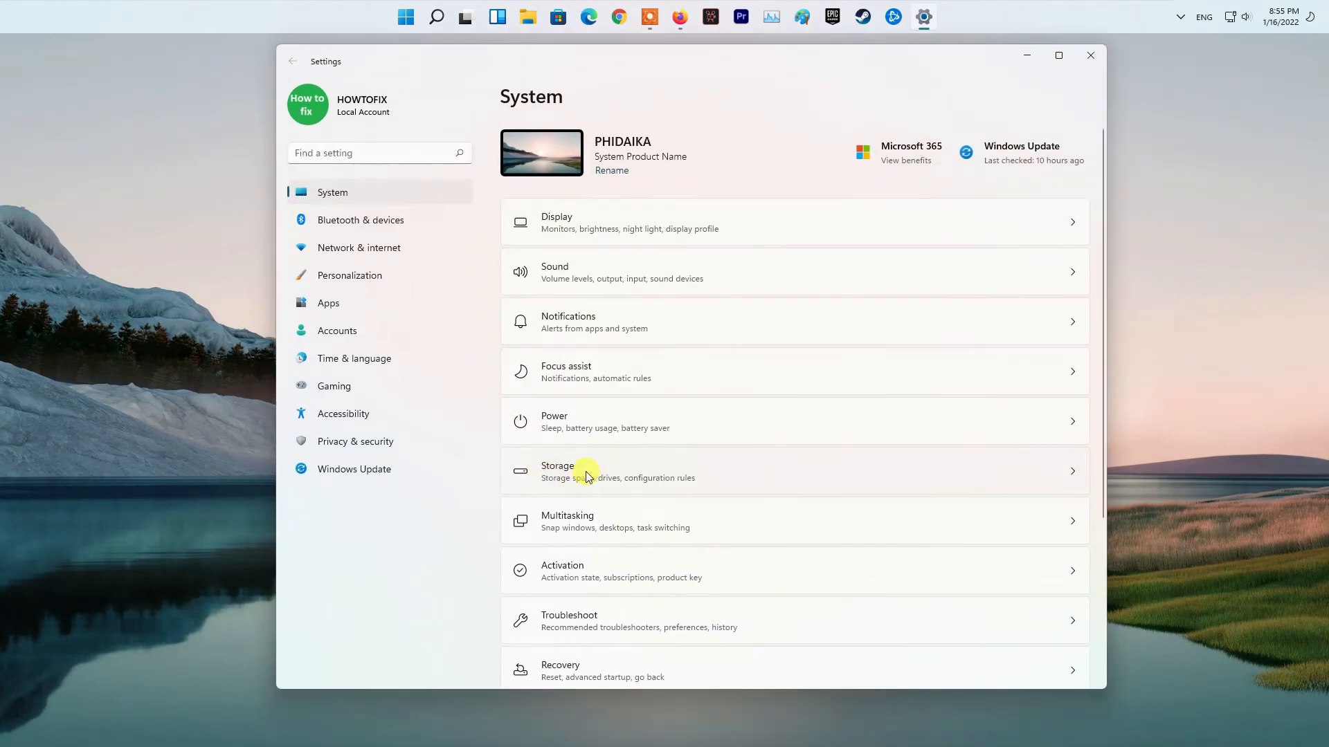
pyautogui.click(590, 470)
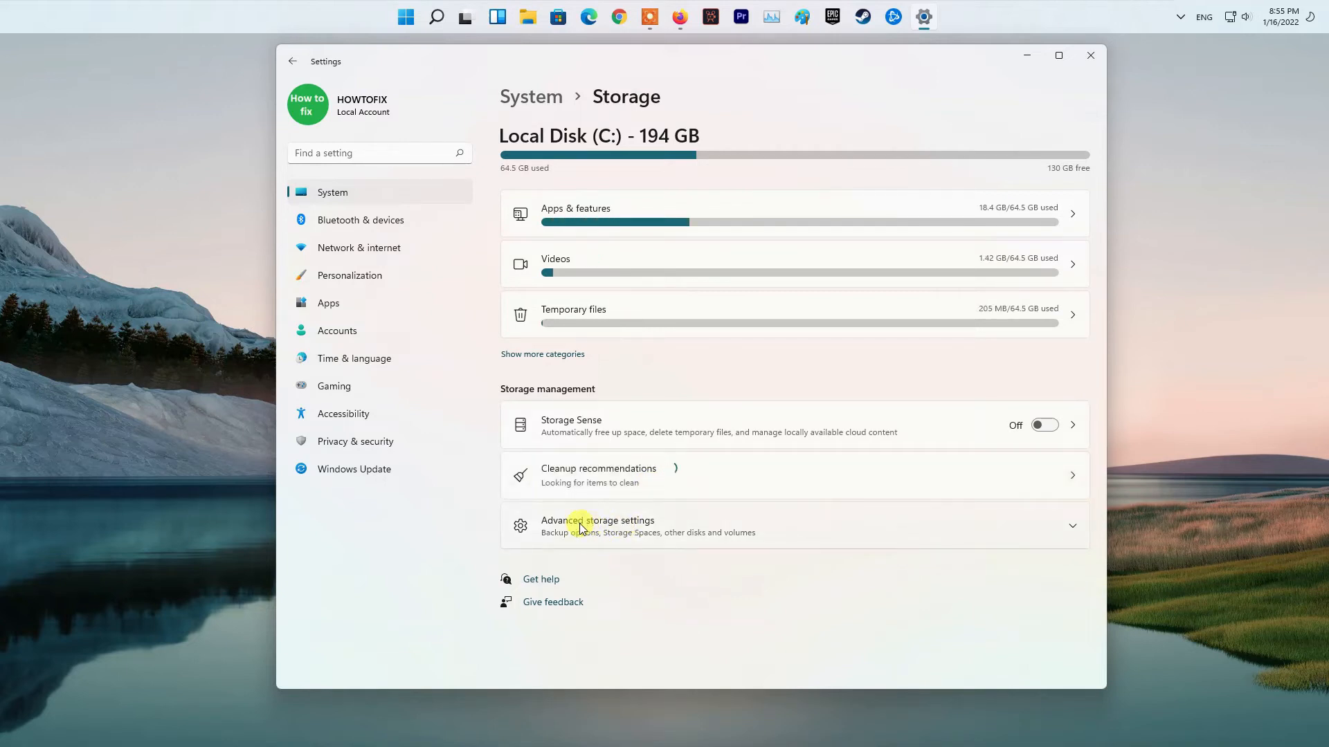
pyautogui.click(598, 526)
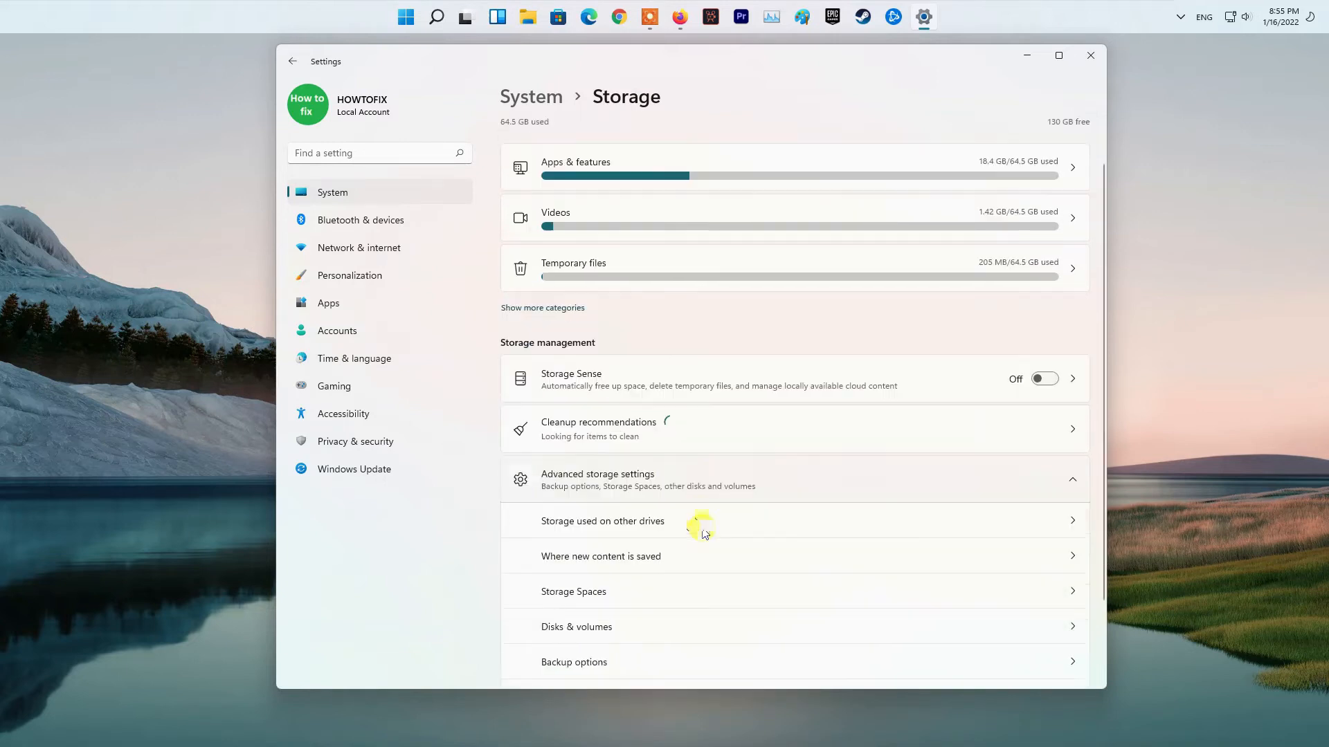
pyautogui.scroll(-3)
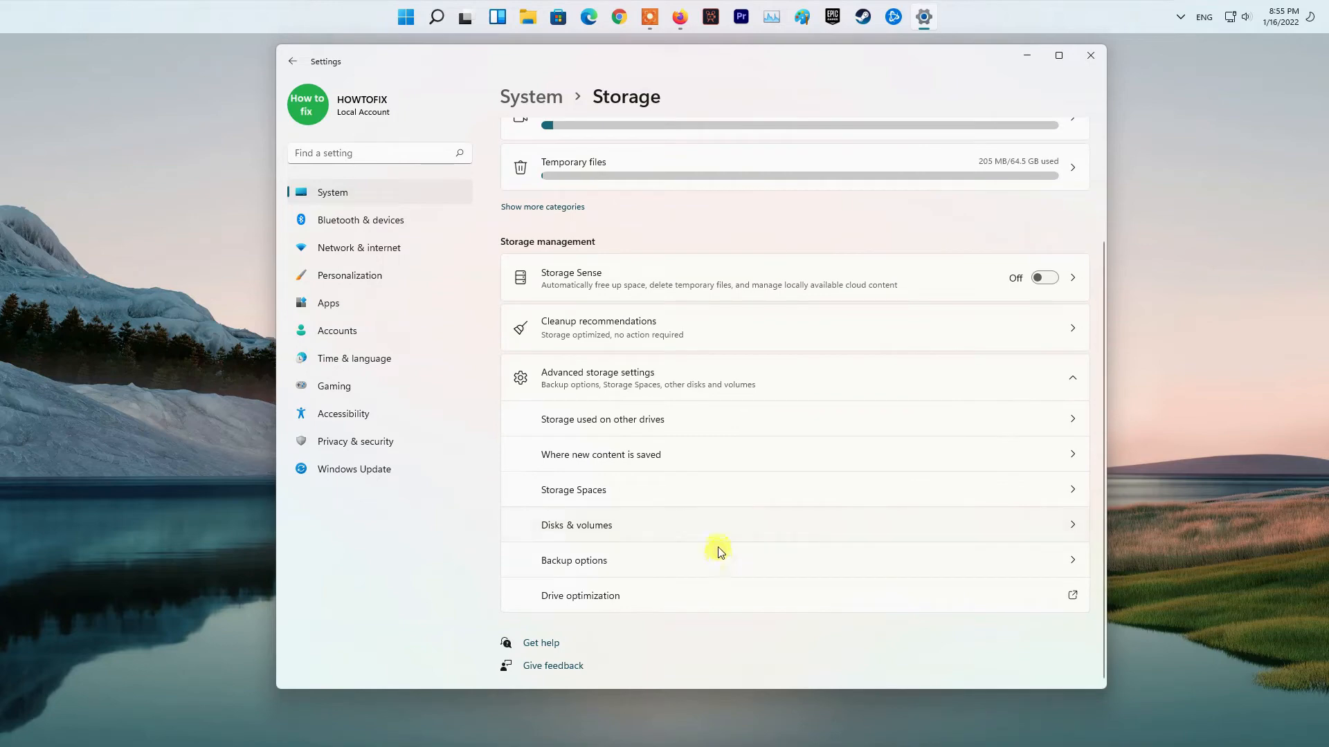
pyautogui.moveTo(700, 574)
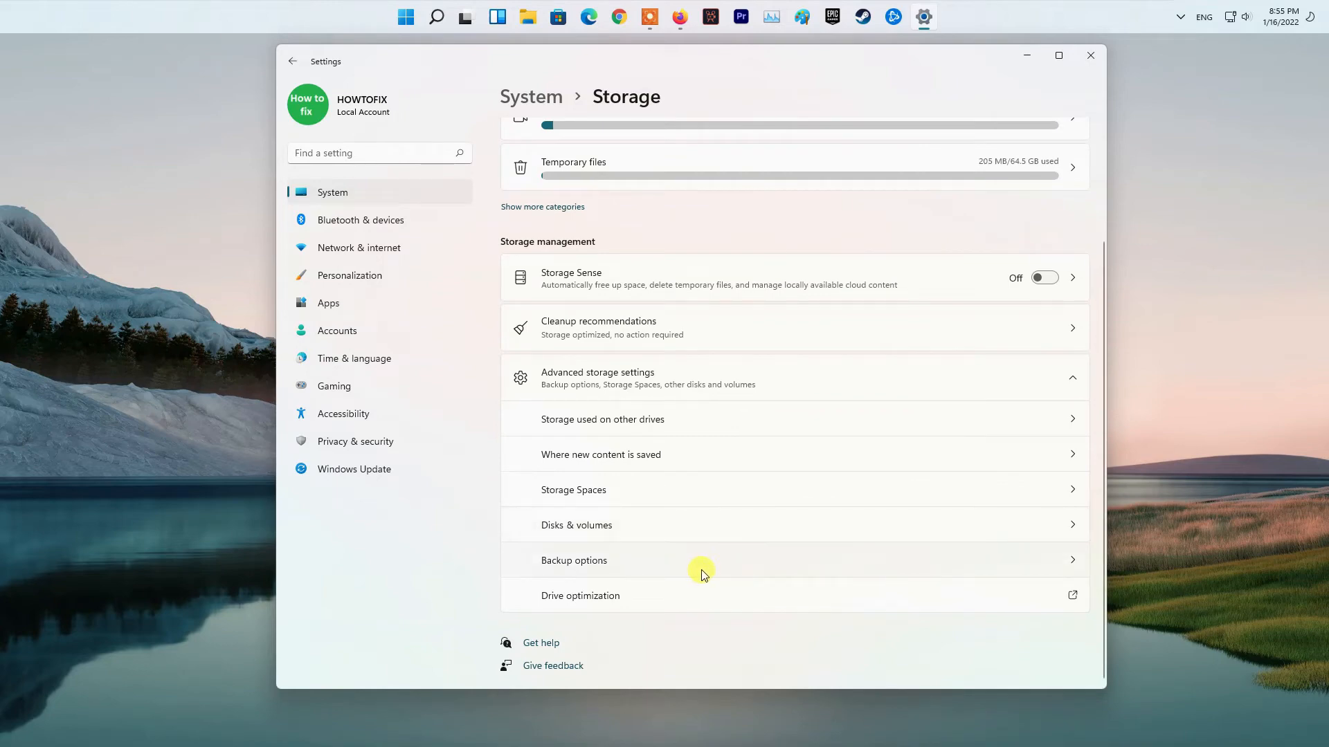
pyautogui.click(601, 454)
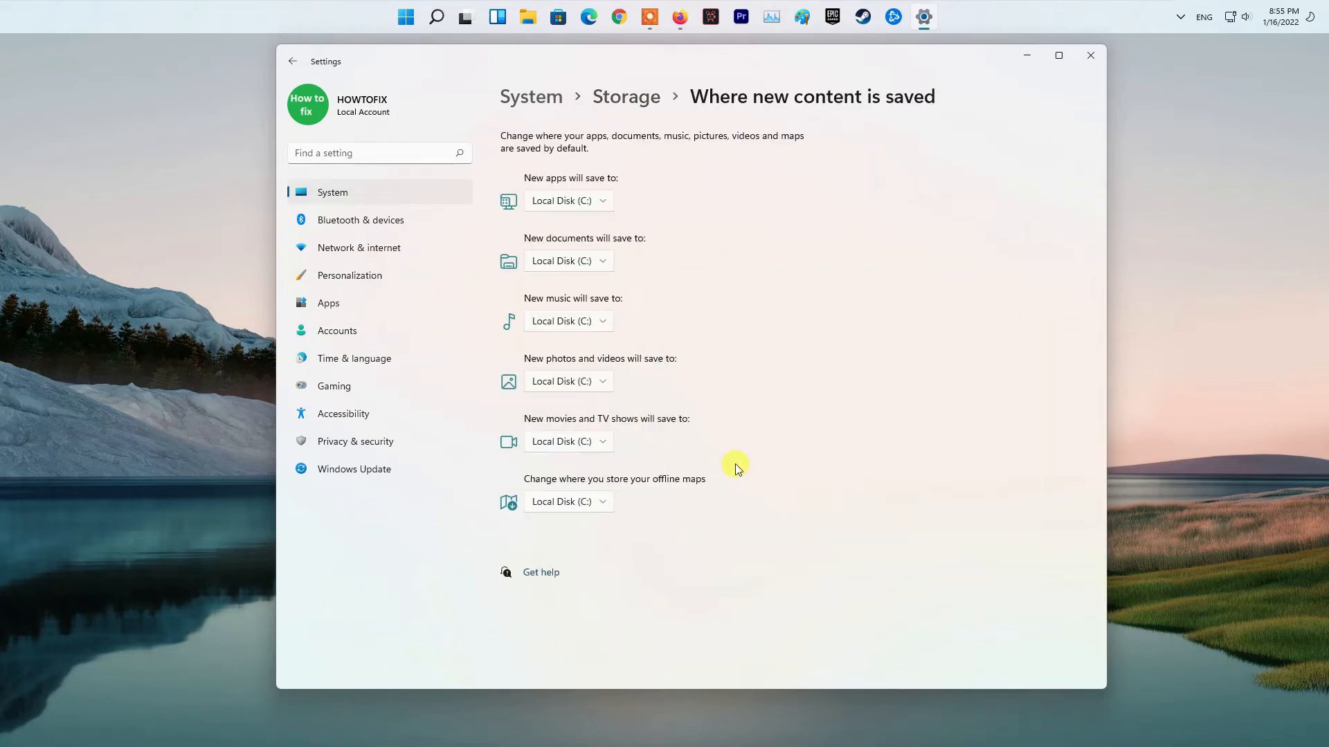
pyautogui.moveTo(723, 488)
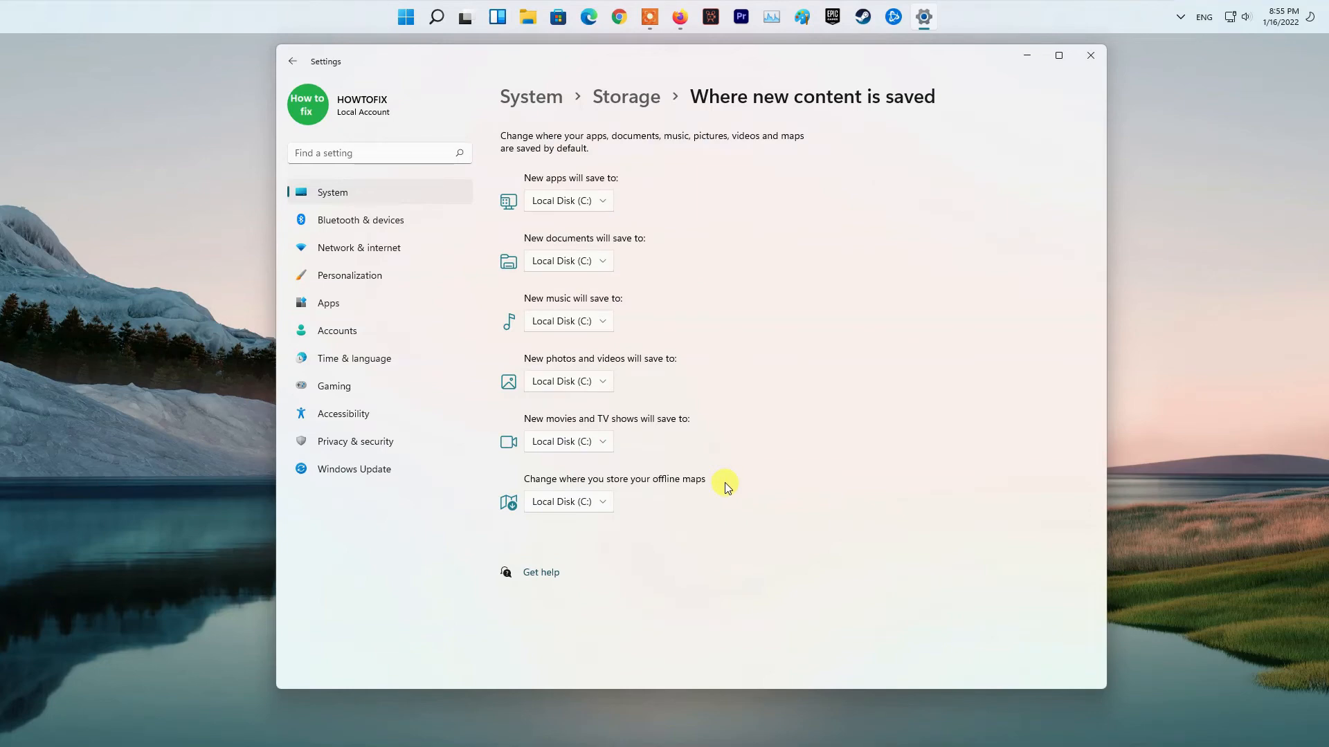
pyautogui.moveTo(576, 231)
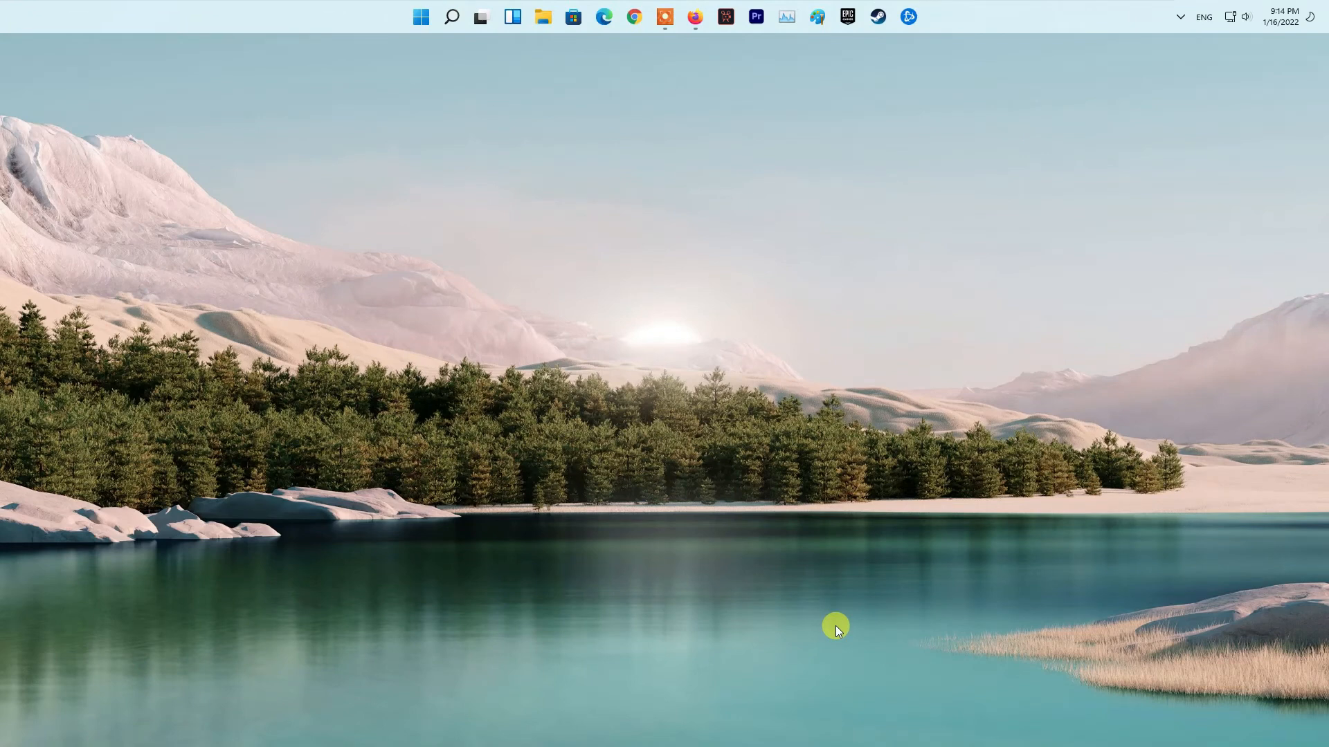
# Find Gaming Services in Apps & features by searching 'gaming' and reach its advanced options.
pyautogui.click(924, 16)
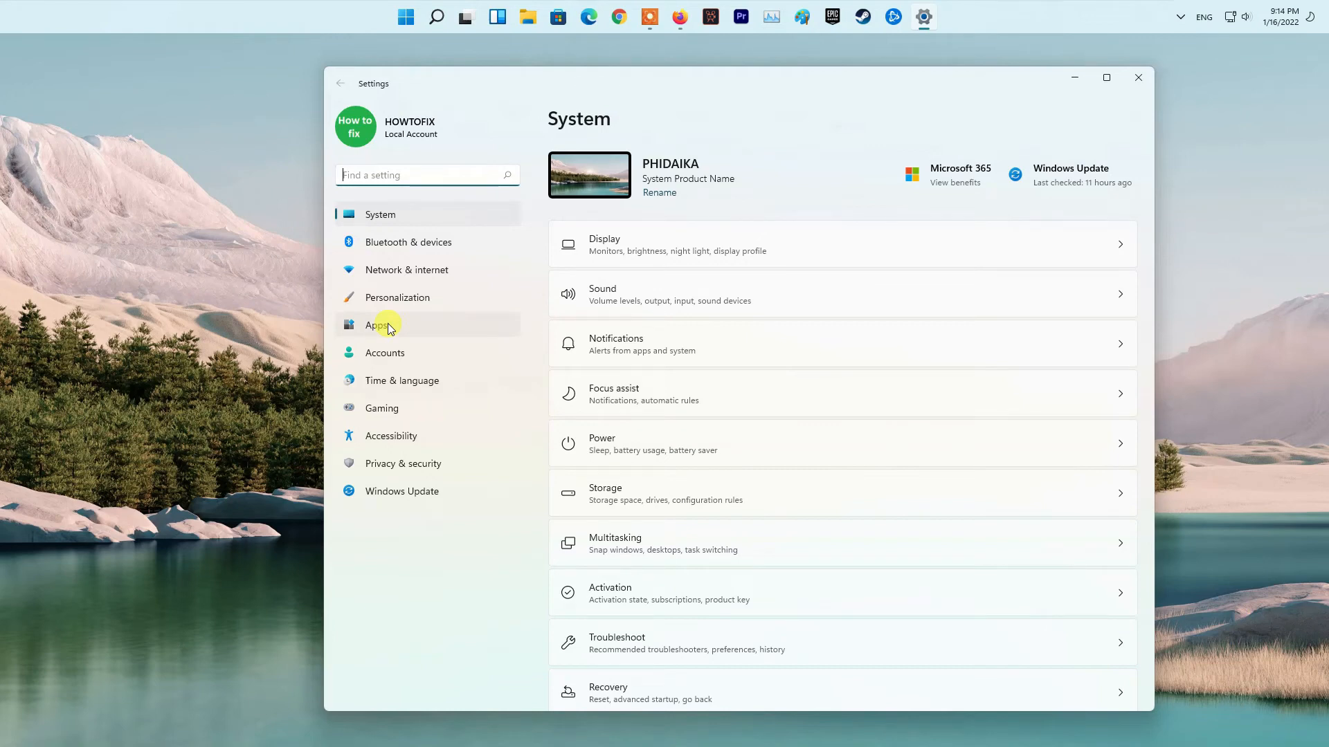
pyautogui.click(377, 324)
pyautogui.write('g')
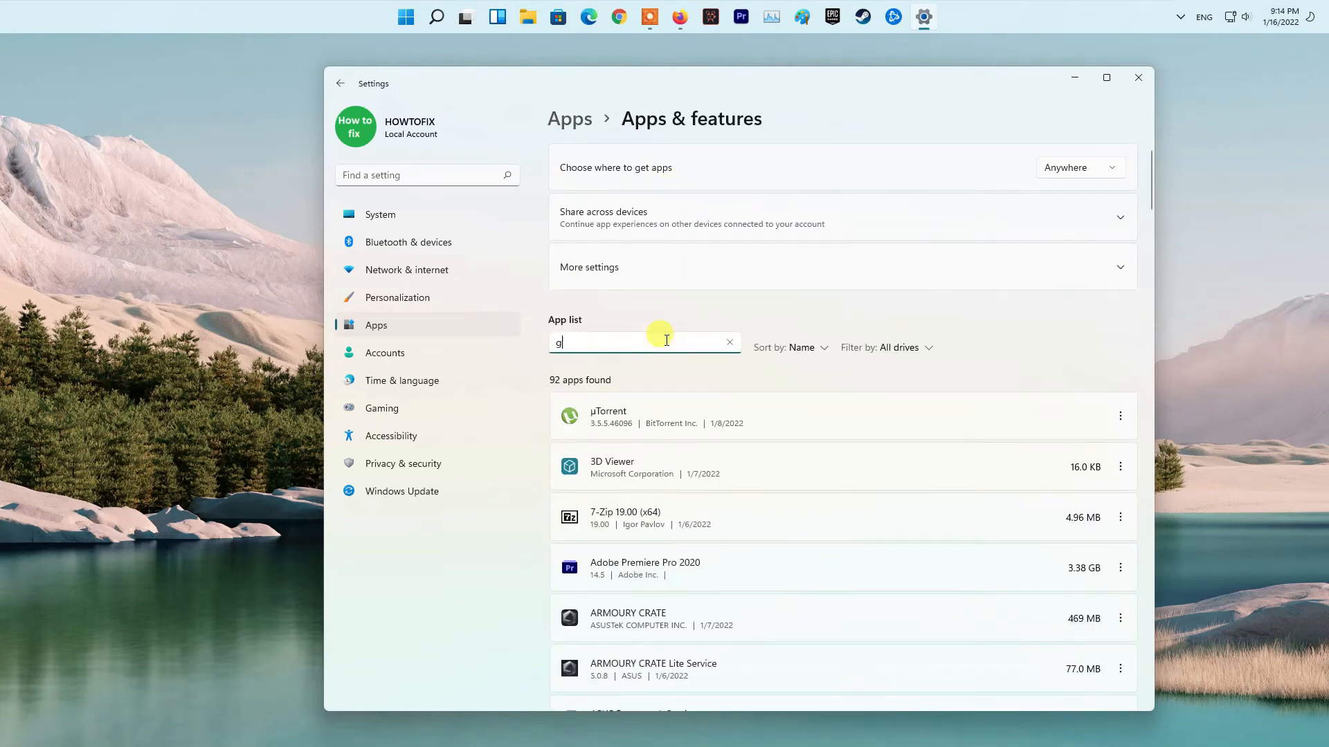
pyautogui.write('amin')
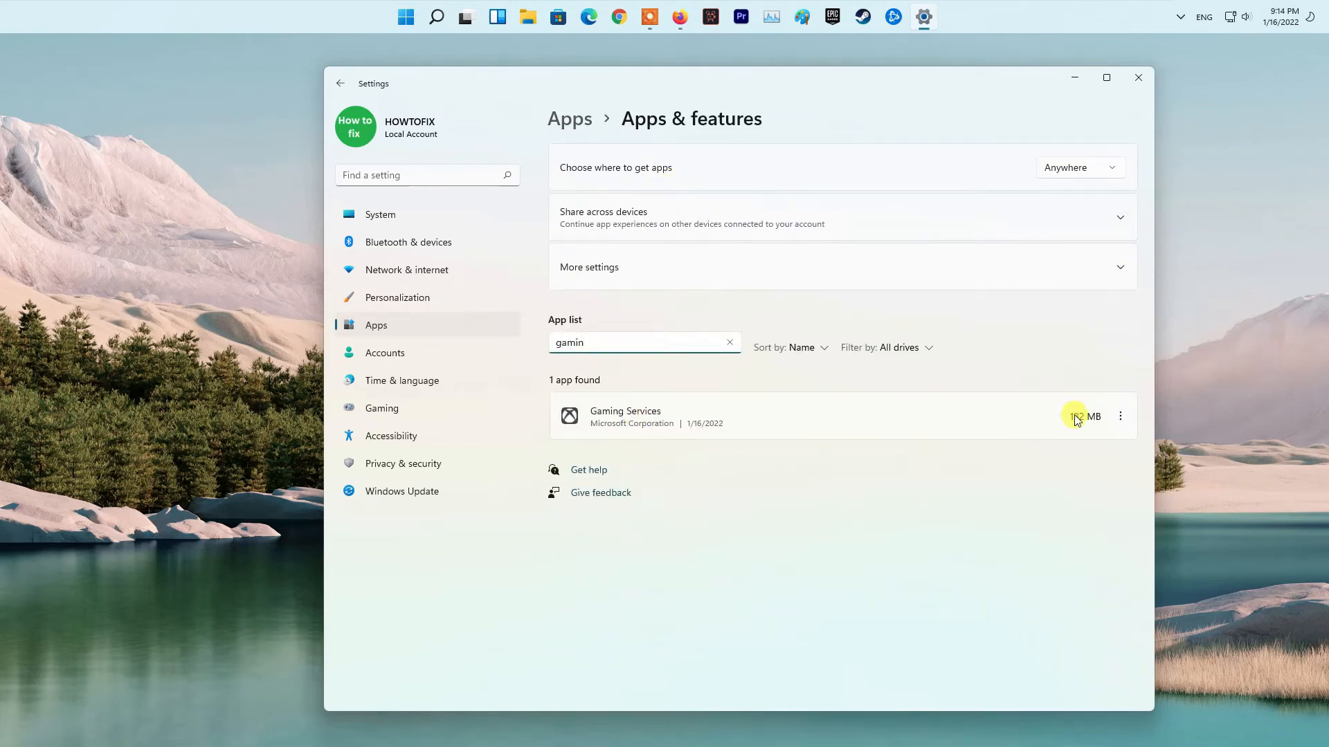
pyautogui.click(1120, 417)
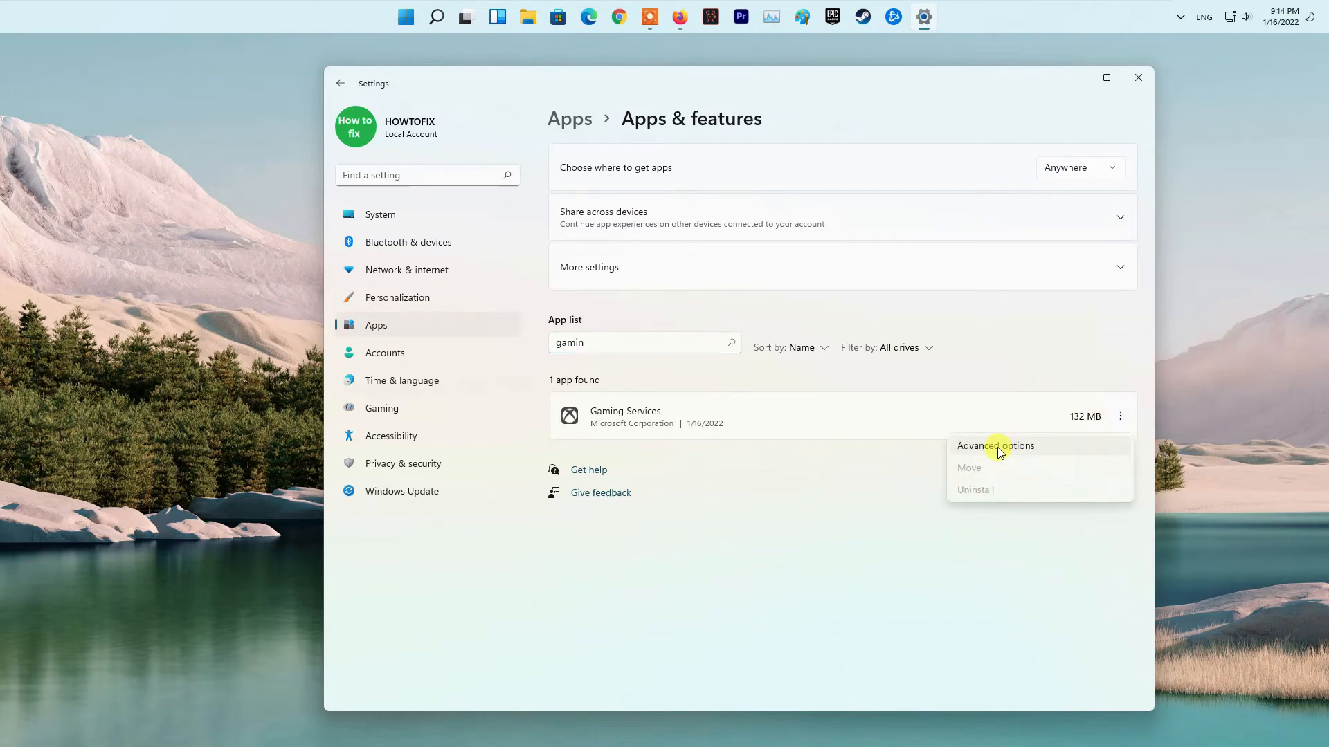
pyautogui.click(995, 446)
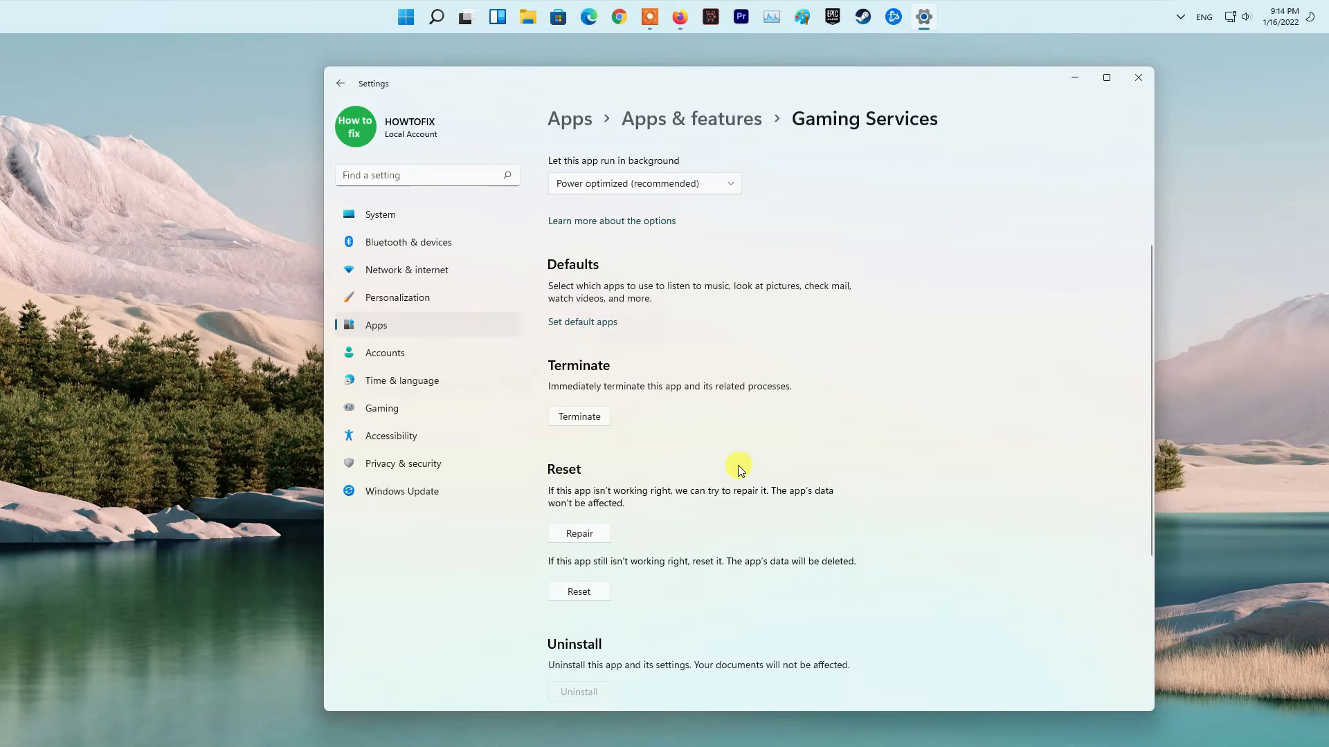
# Reset Gaming Services, confirming that its app data is wiped.
pyautogui.scroll(-3)
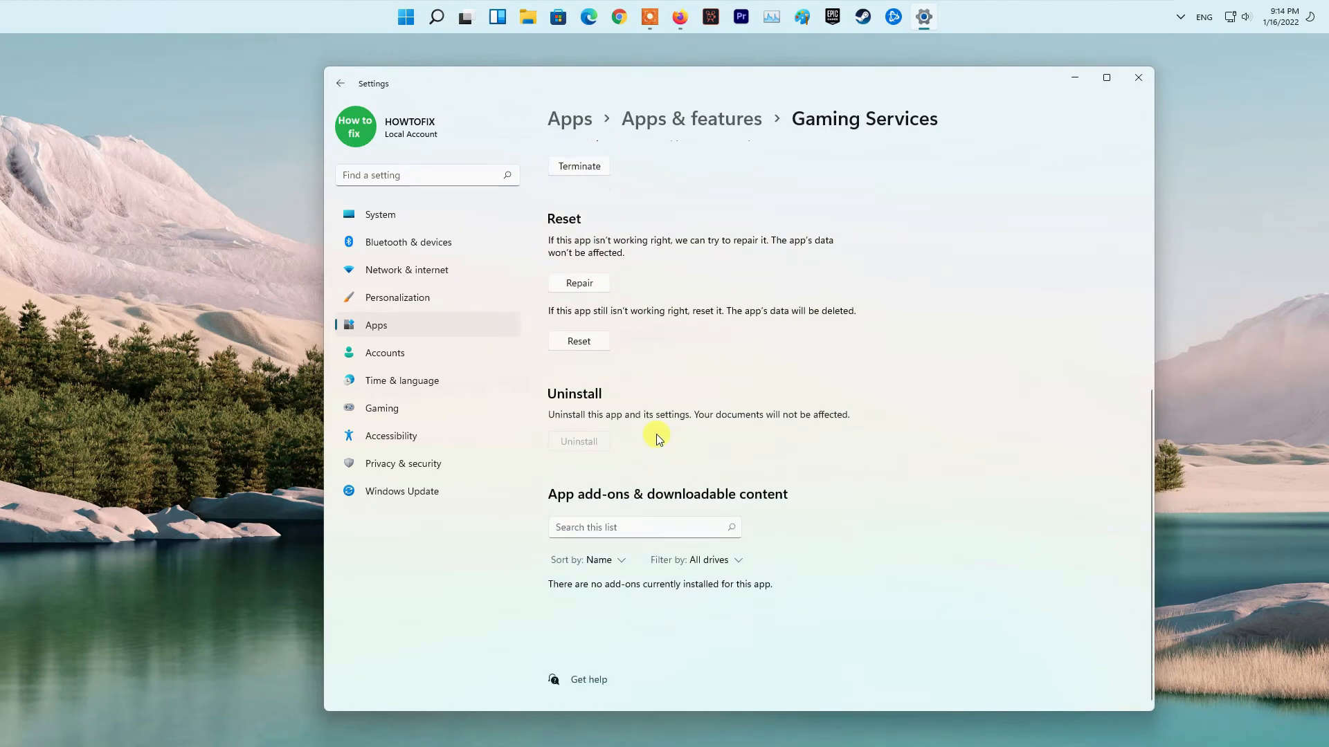
pyautogui.click(579, 341)
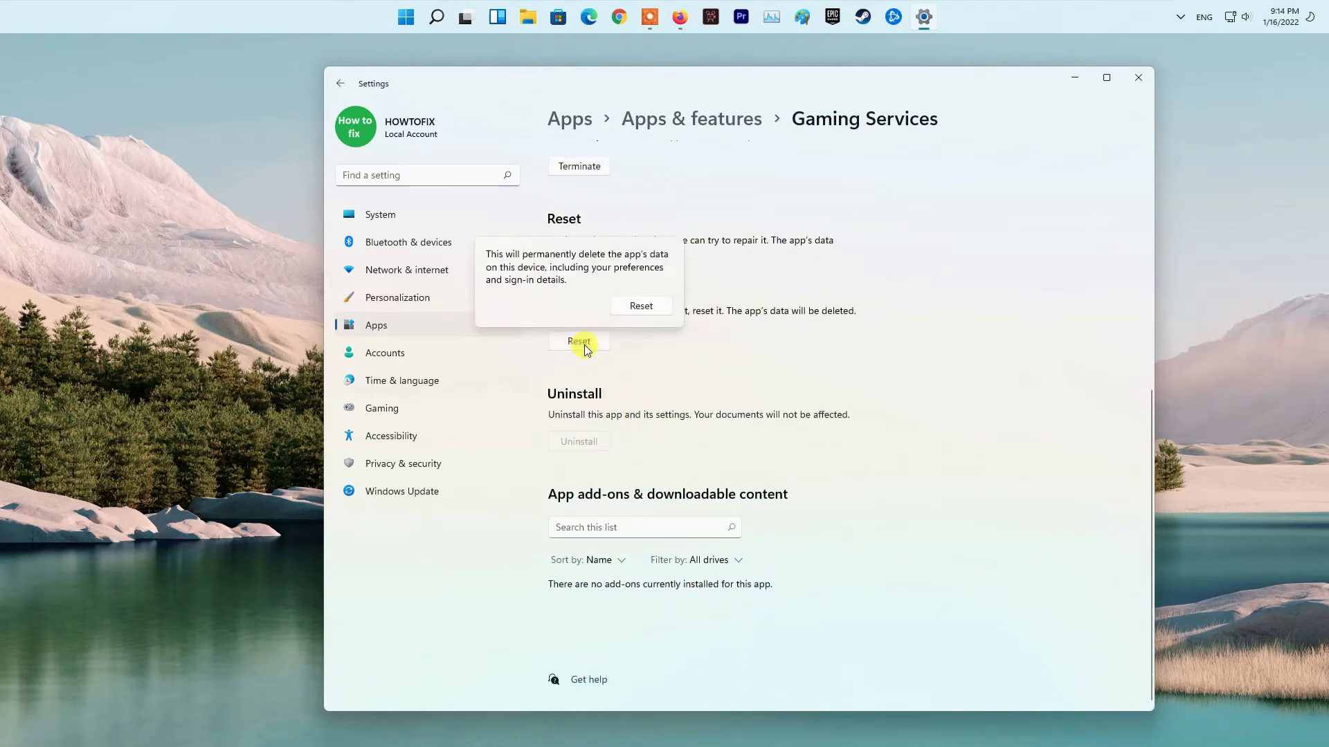
pyautogui.click(640, 306)
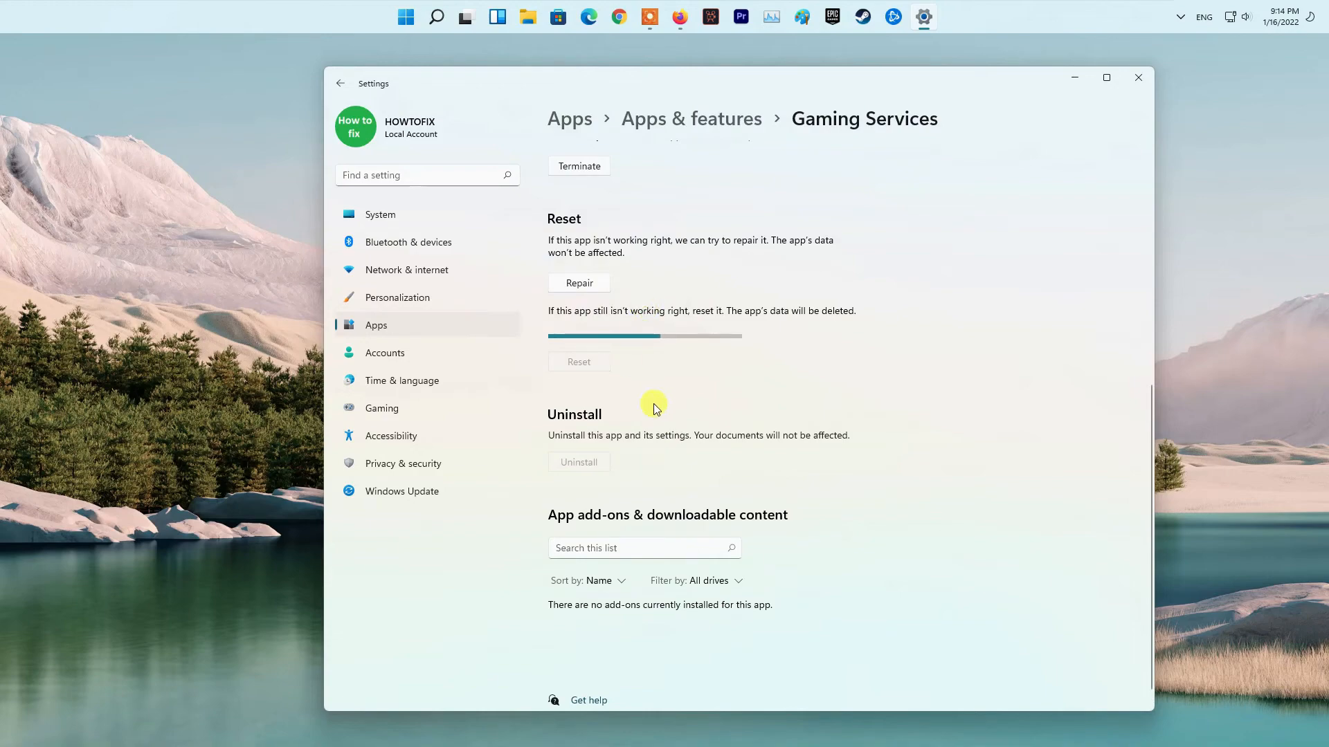
pyautogui.click(579, 340)
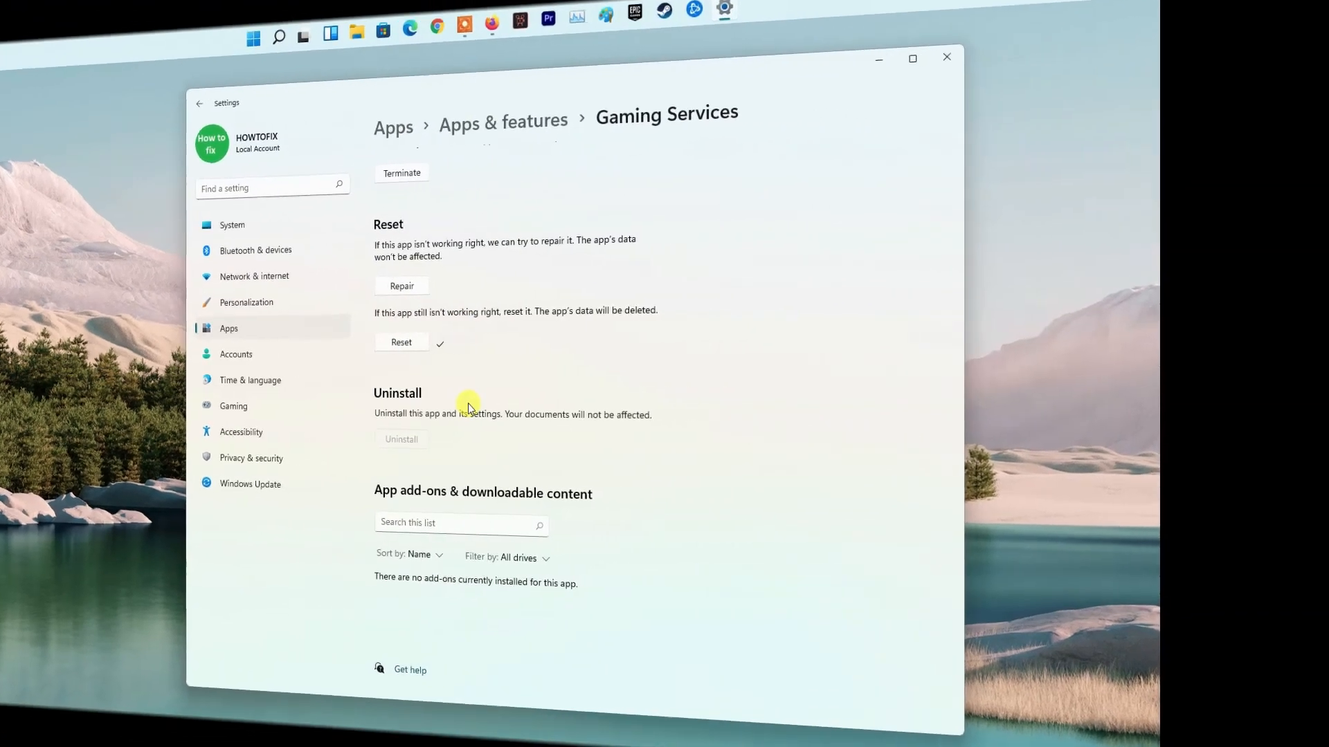
# Close Settings and launch Windows Terminal (Admin) from the Start button's right-click menu.
pyautogui.click(947, 57)
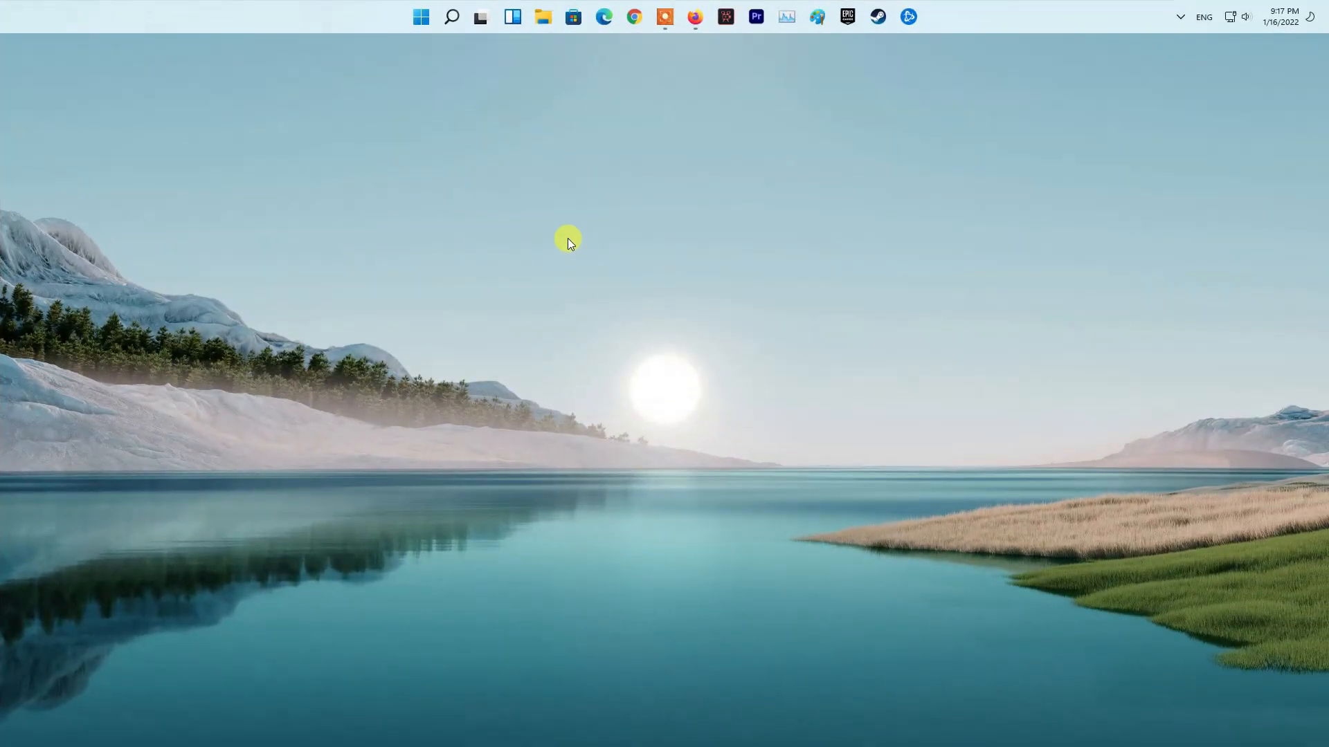
pyautogui.rightClick(421, 16)
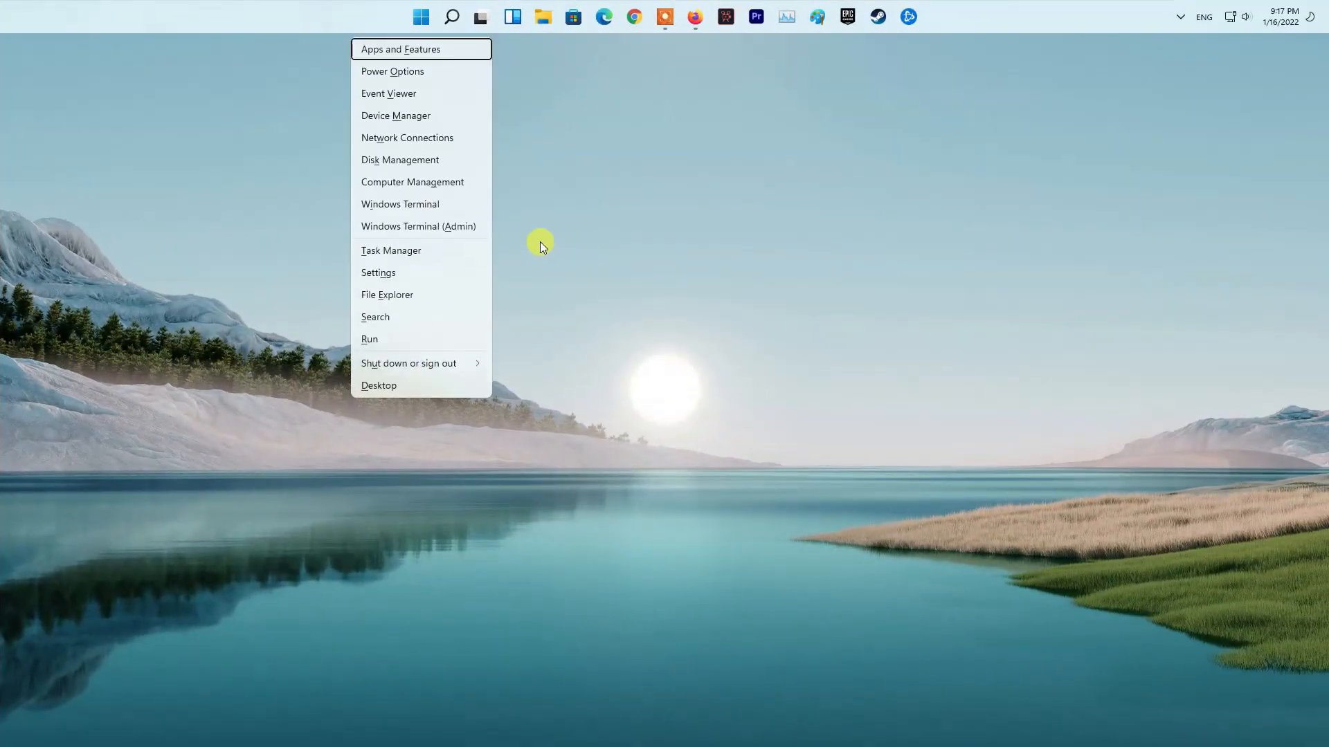
pyautogui.moveTo(437, 231)
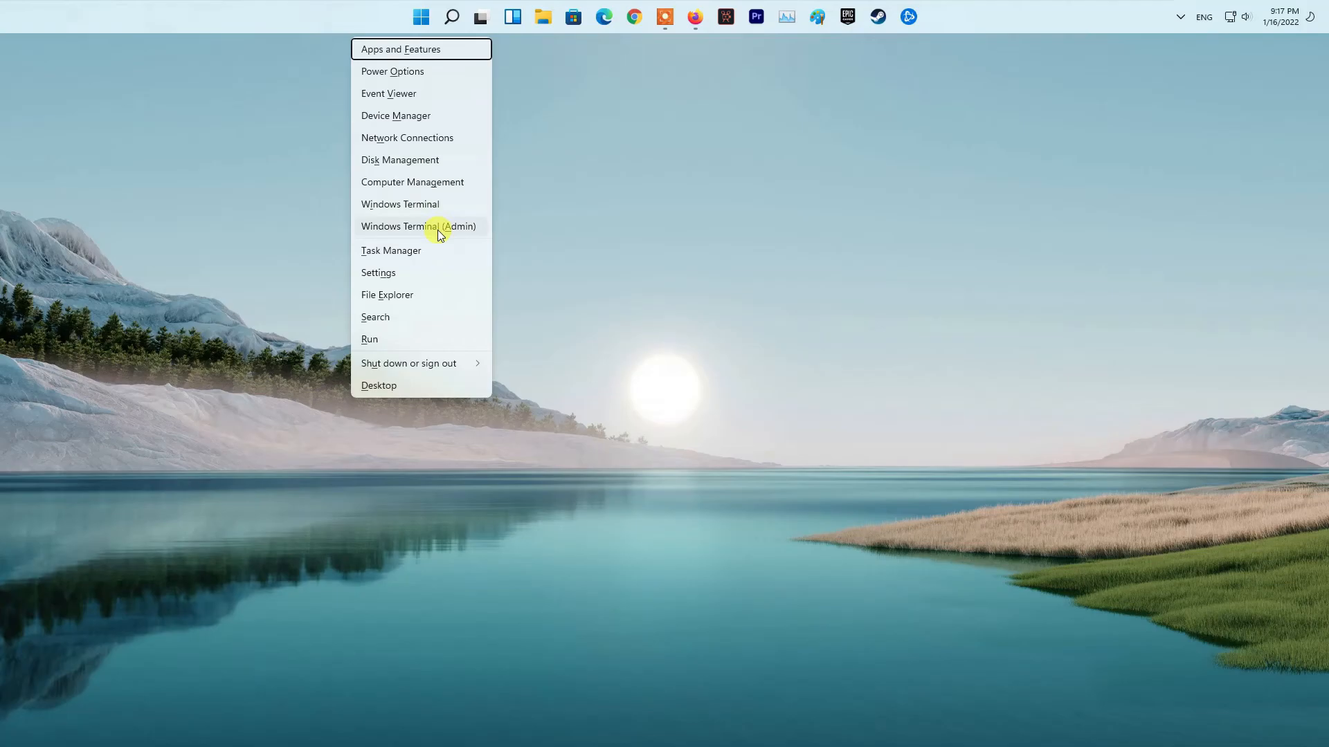
pyautogui.click(418, 225)
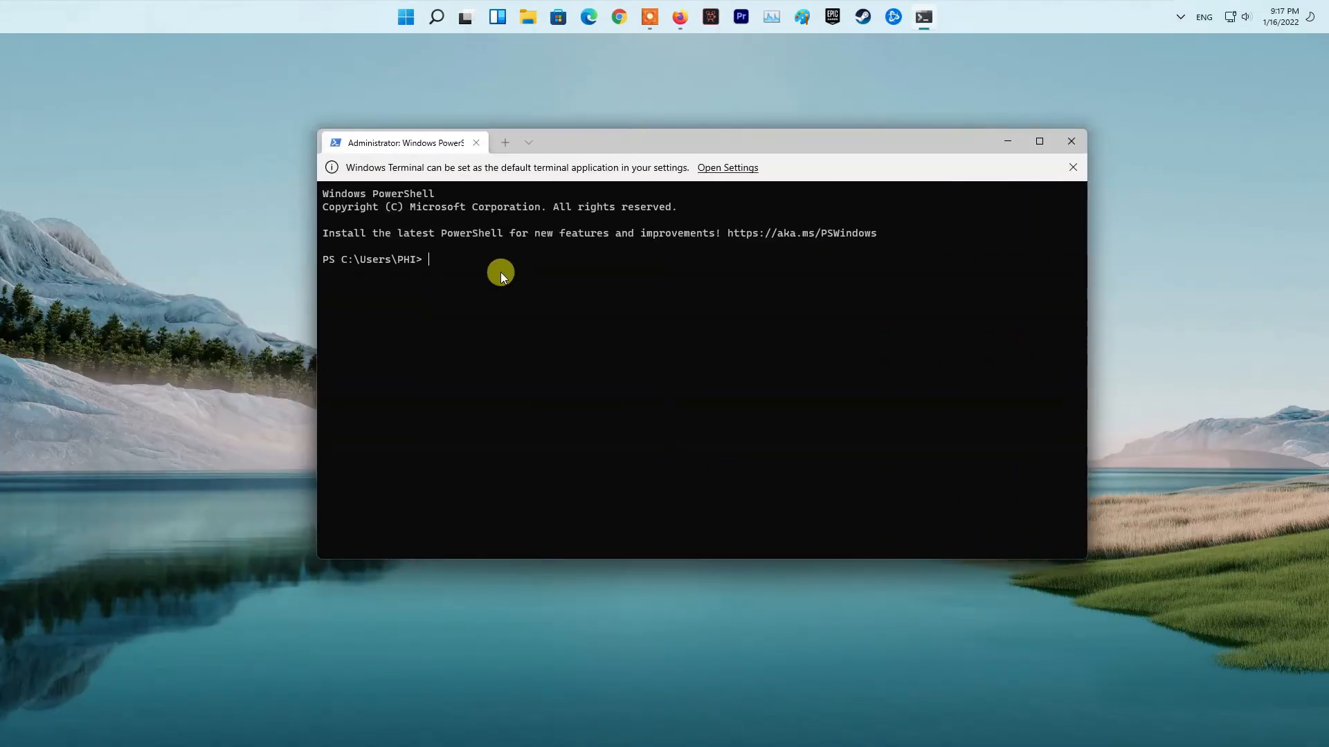
# Remove Microsoft.GamingServices for all users and start ms-windows-store://pdp/?productid=9MWPM2CQNLHN to reinstall it.
pyautogui.write('get-appxpackage Microsoft.GamingServices | remove-AppxPackage -allusers')
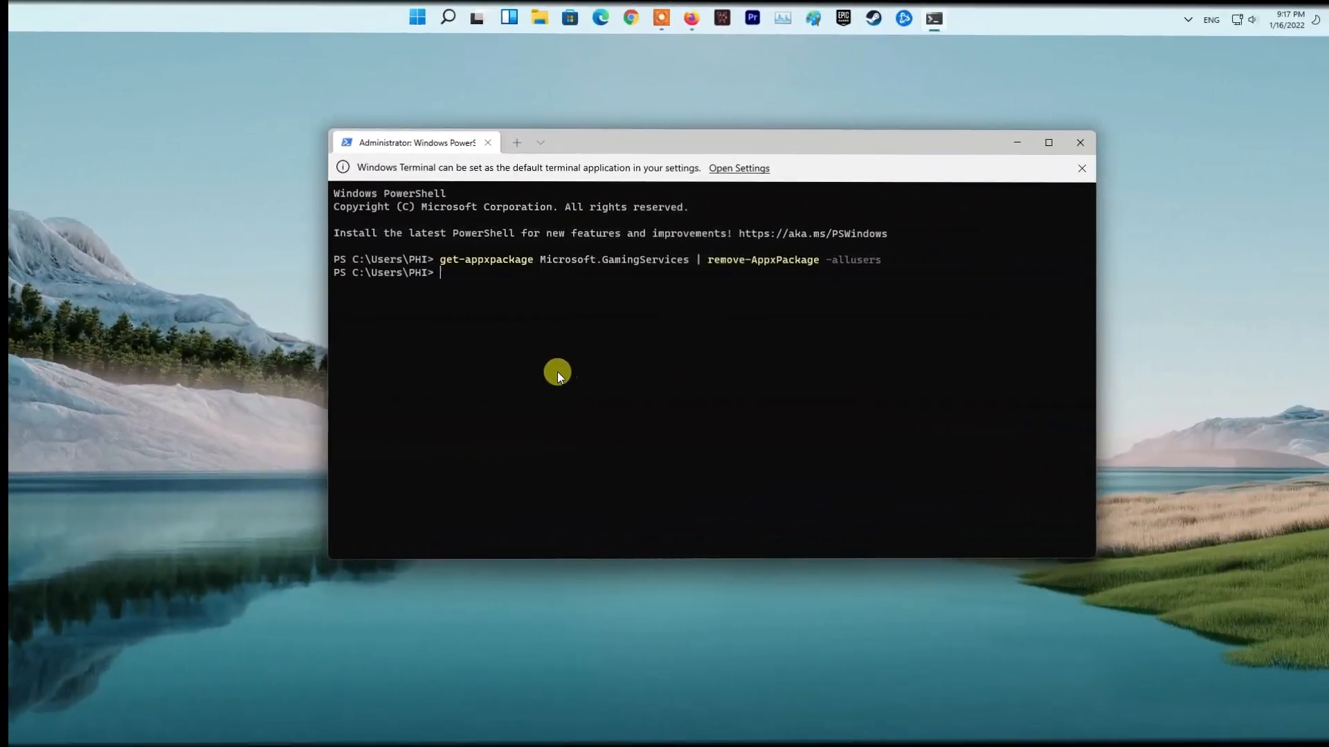
pyautogui.write('start ms-windows-store://pdp/?productid=9MWPM2CQNLHN')
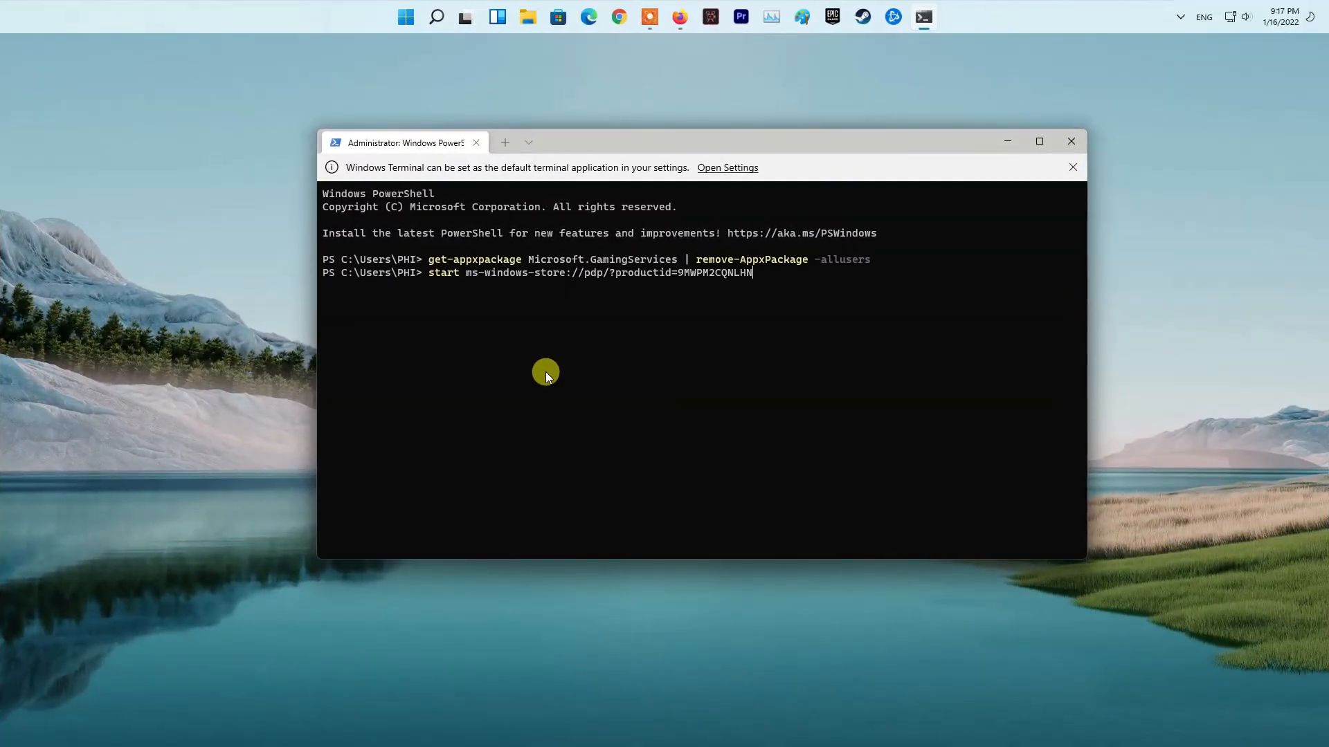
pyautogui.press('Return')
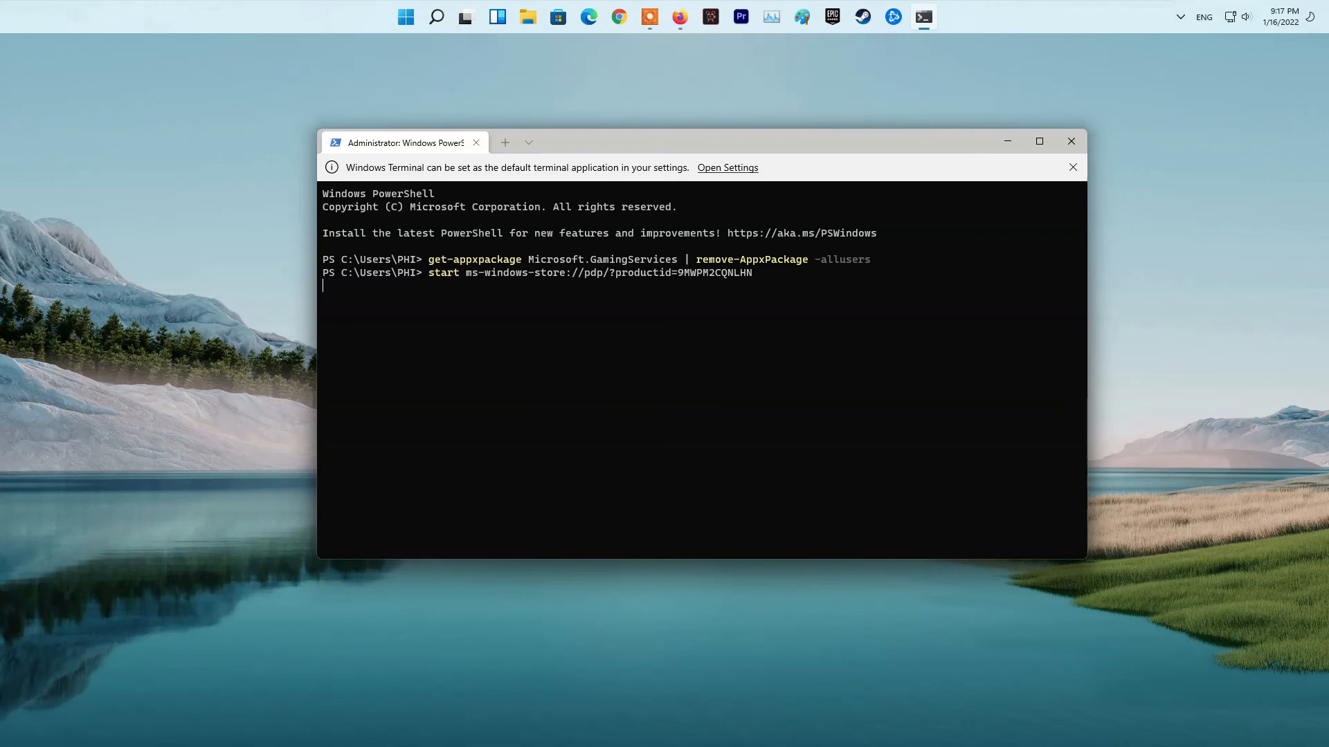
pyautogui.press('Return')
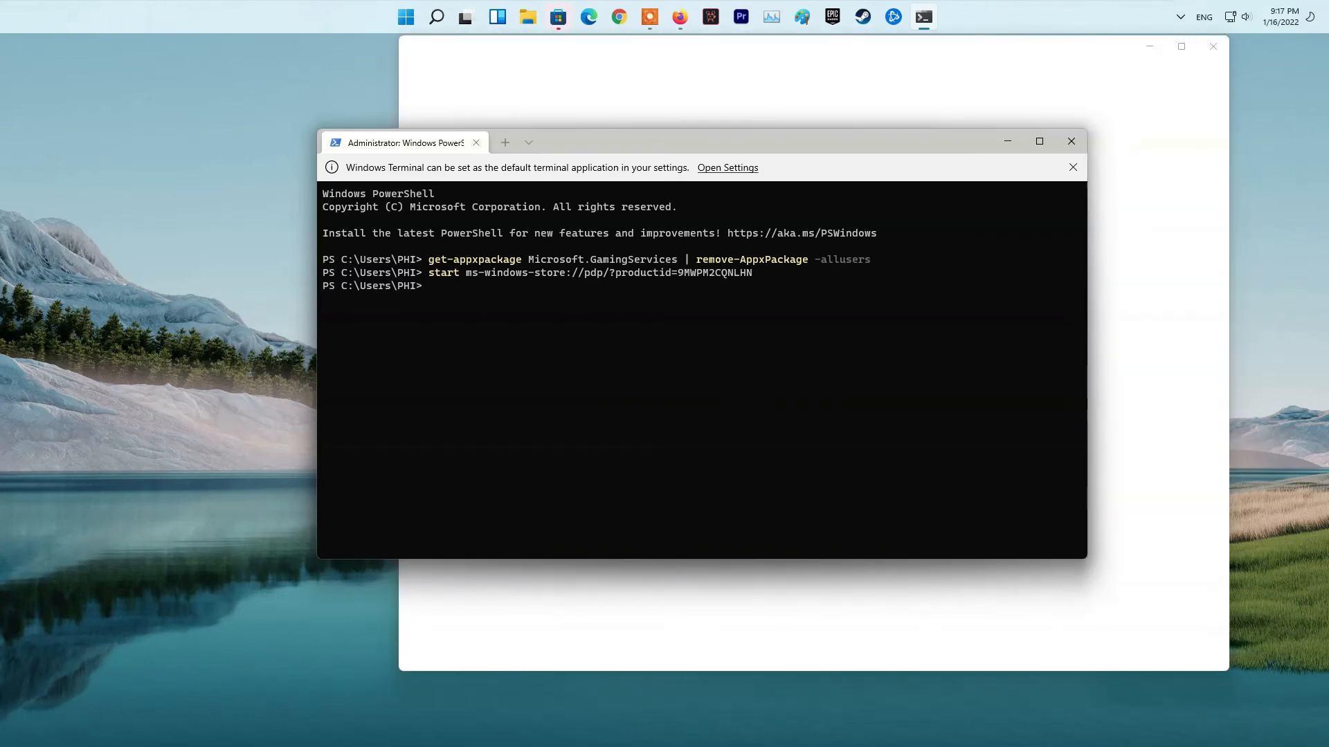